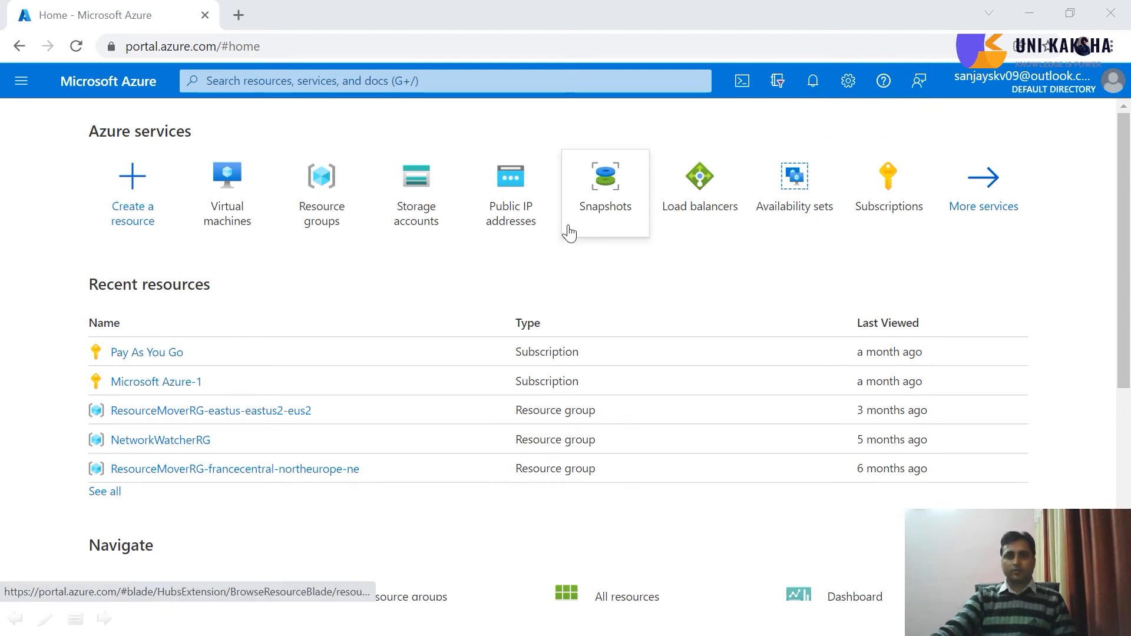
mouse_move(272, 314)
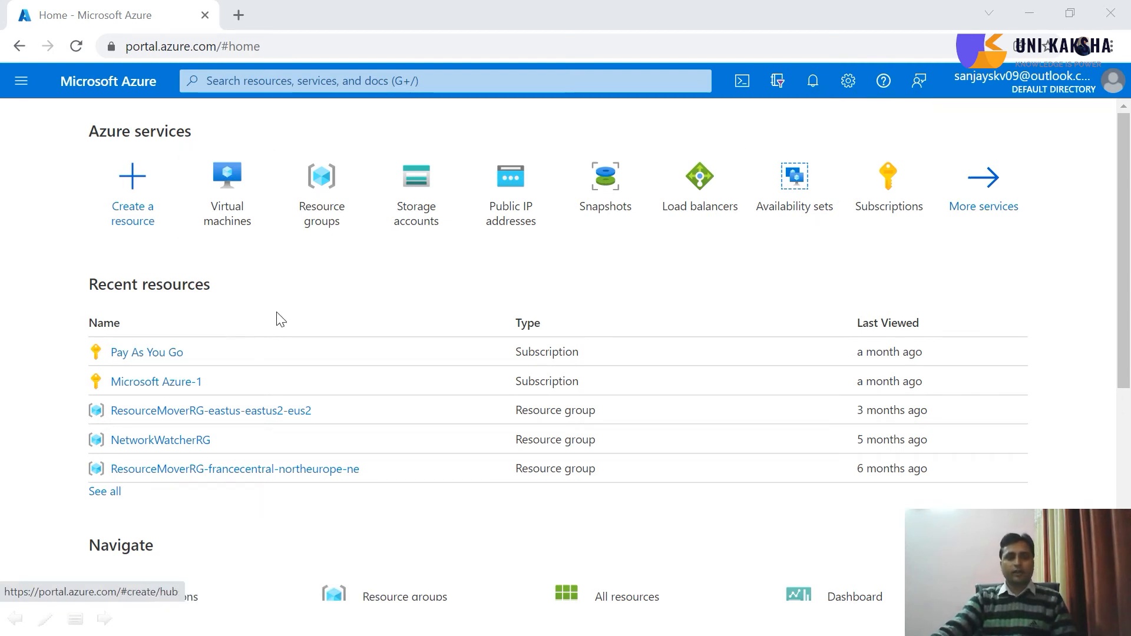
Show the Resource groups list under Azure services from the home page
click(321, 183)
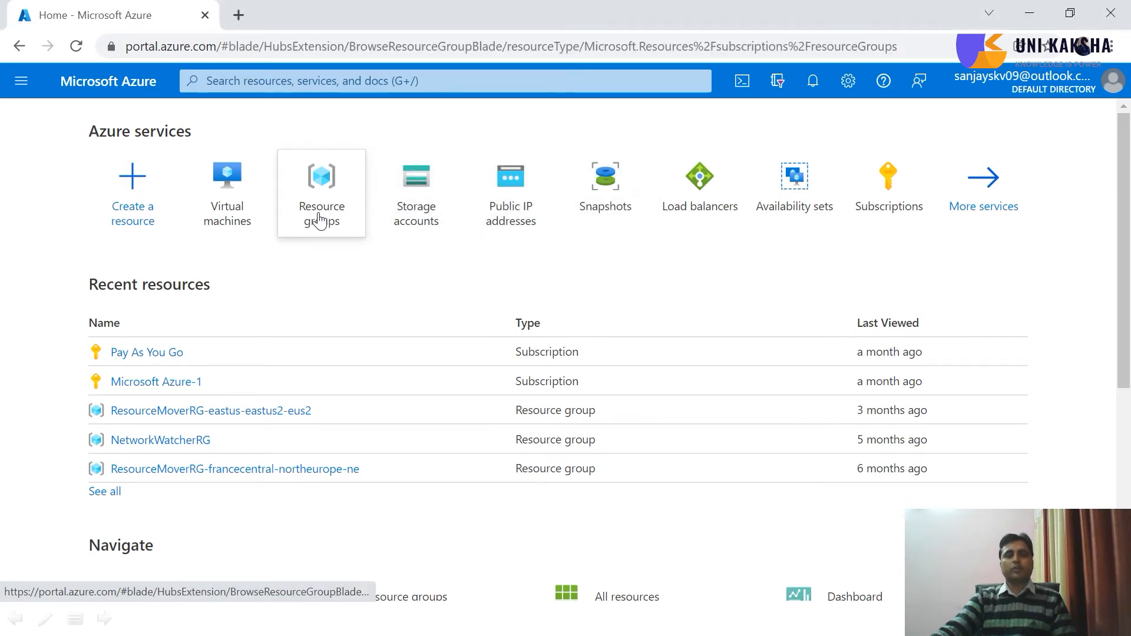
click(320, 175)
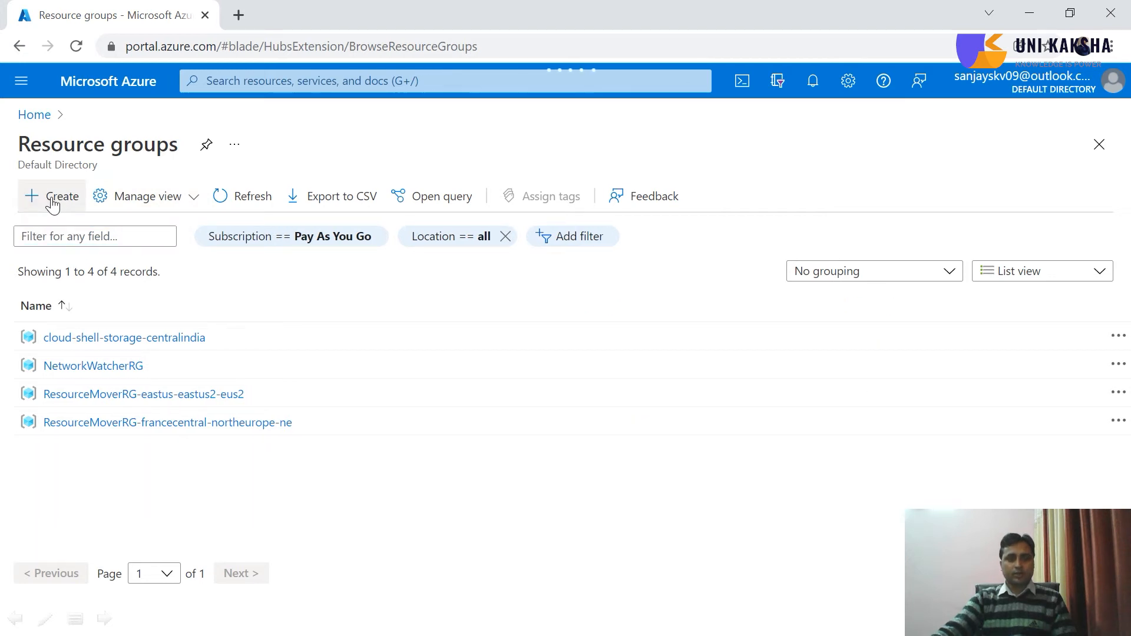
Start a new resource group named my-group under the Microsoft Azure-1 subscription
click(60, 197)
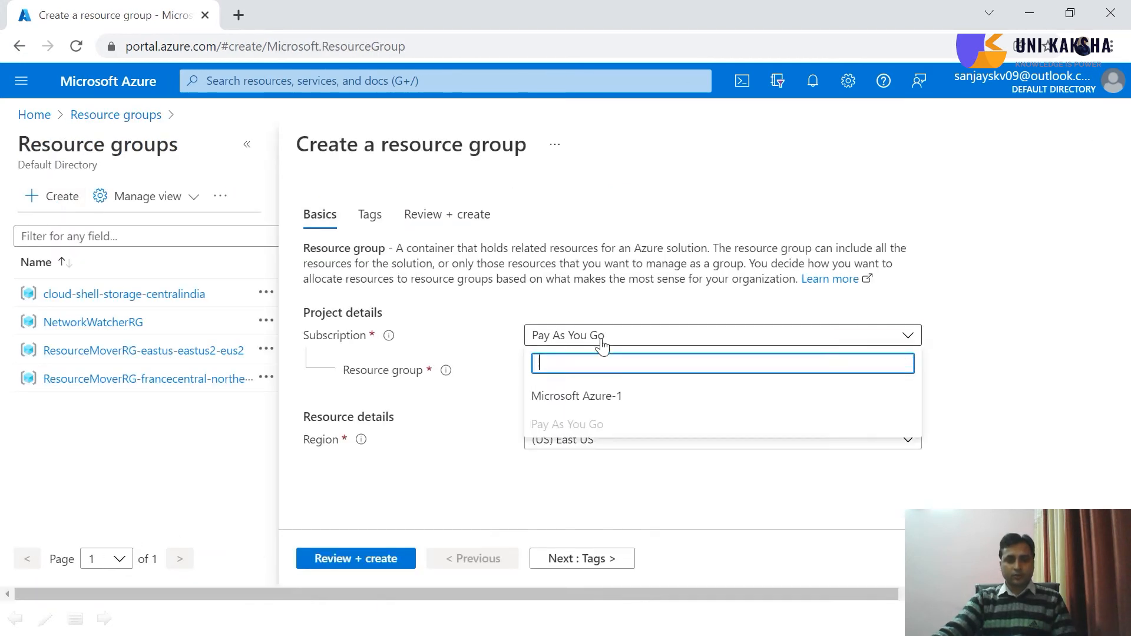
click(576, 395)
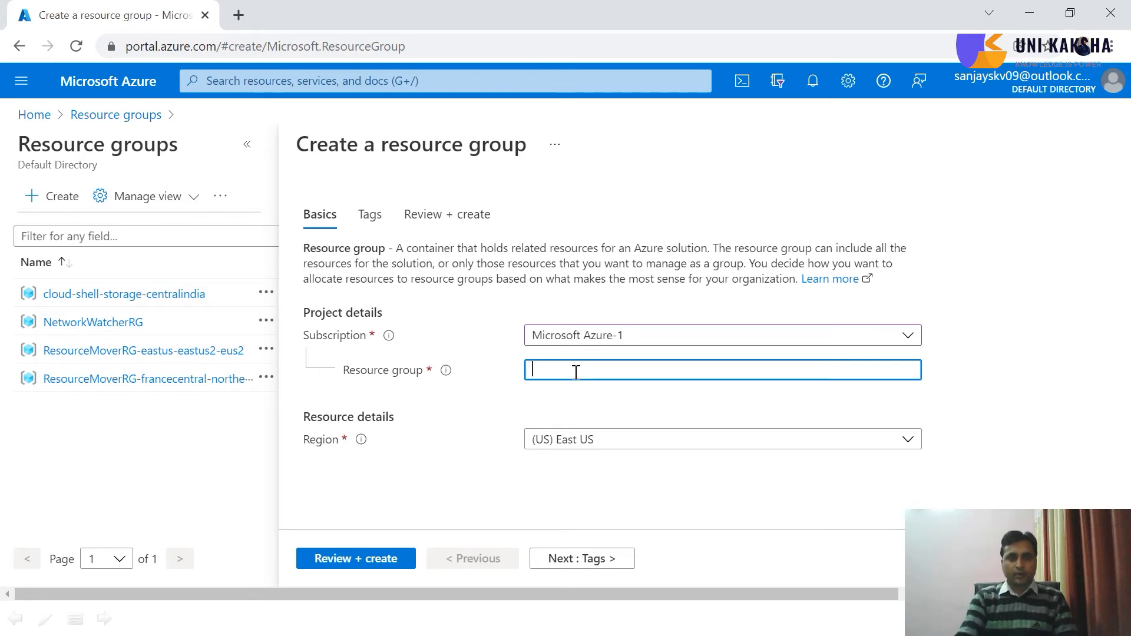
text(my)
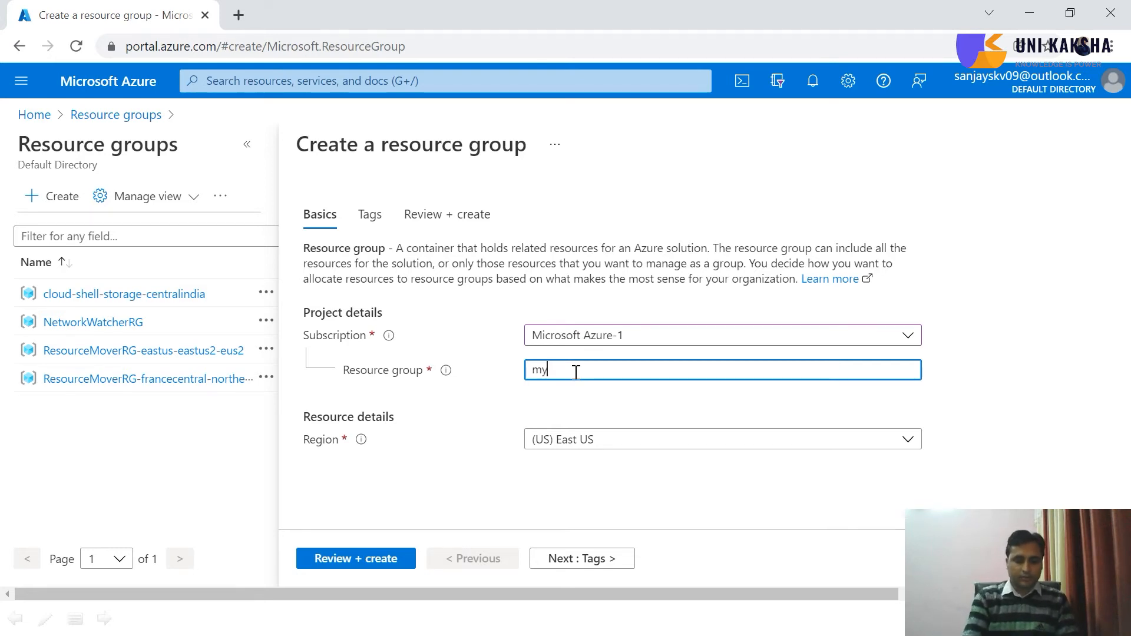
text(-gr)
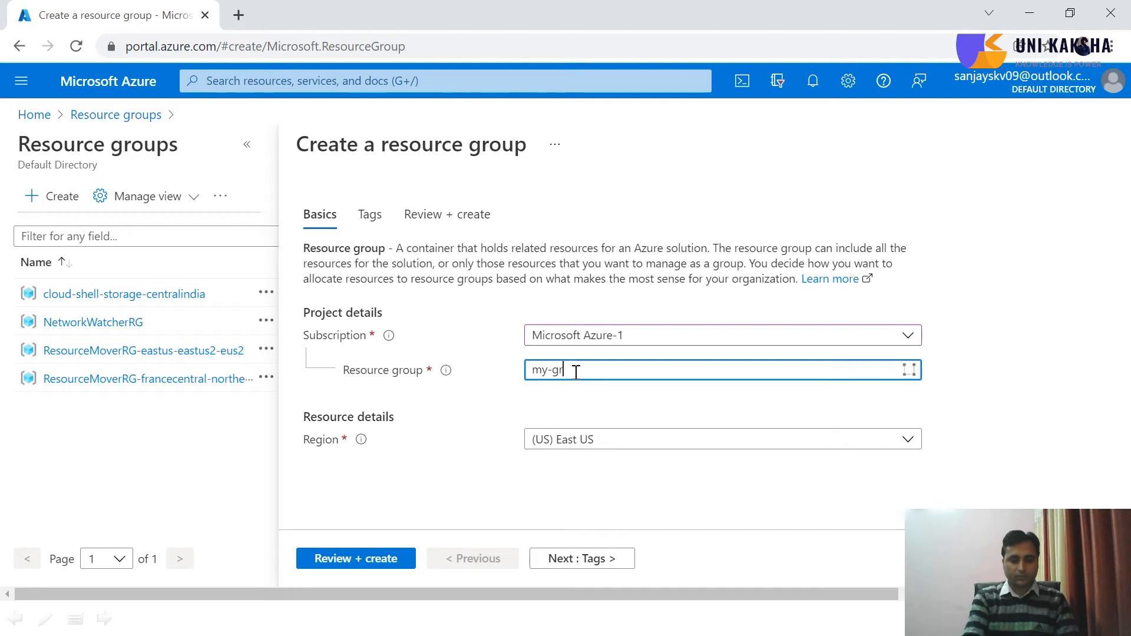
text(oup)
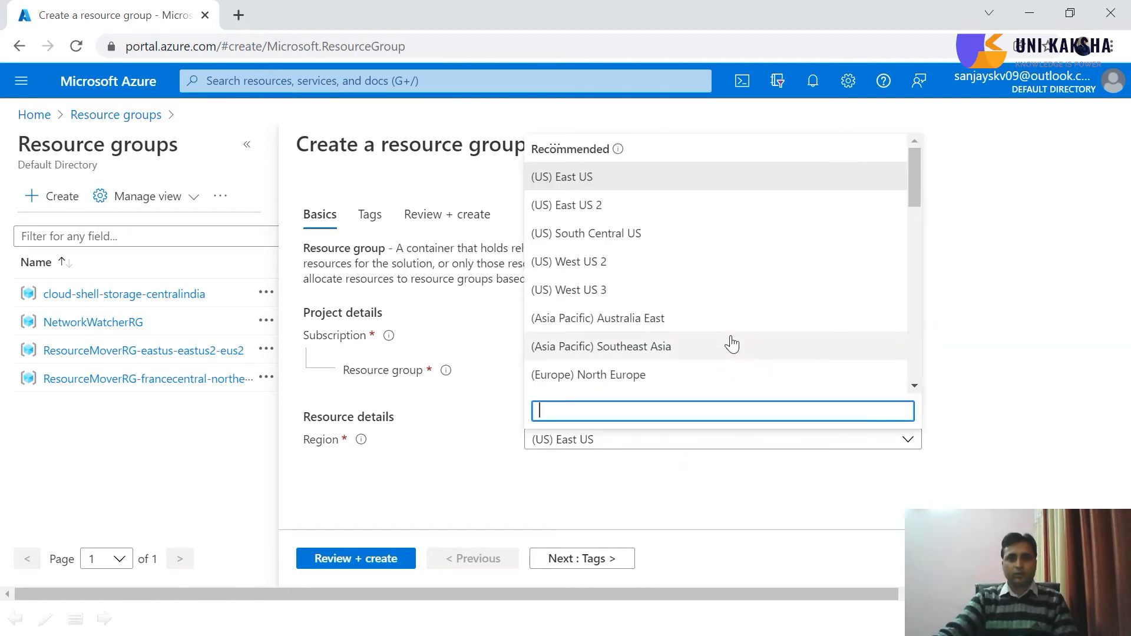
Set the region to Central India, review and create the group, and dismiss the notification
scroll(down, 3)
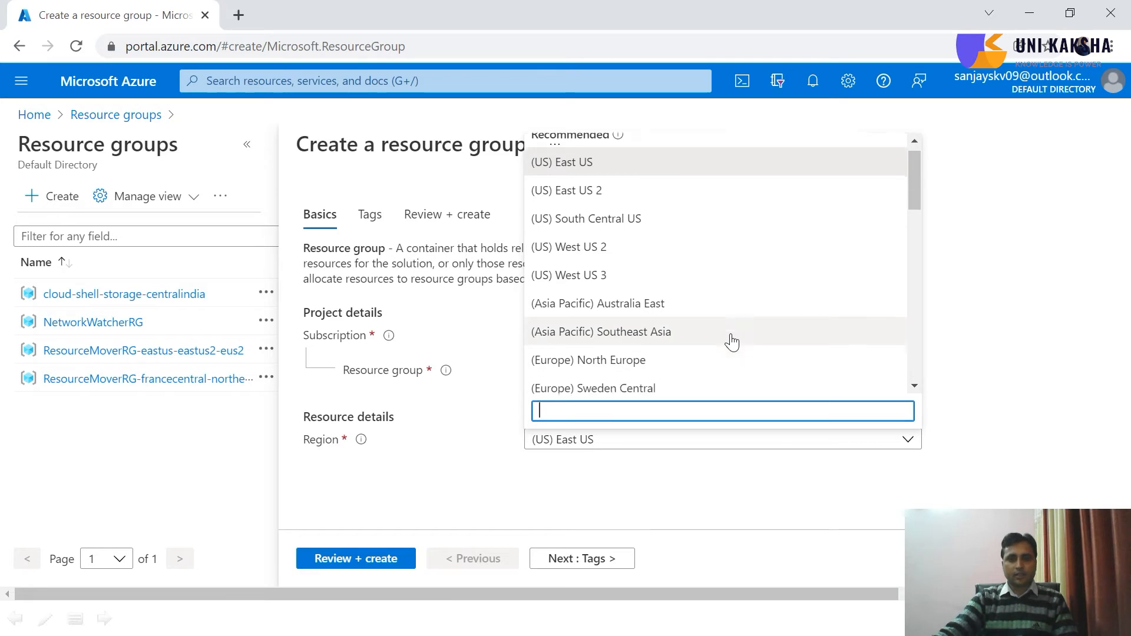
scroll(down, 3)
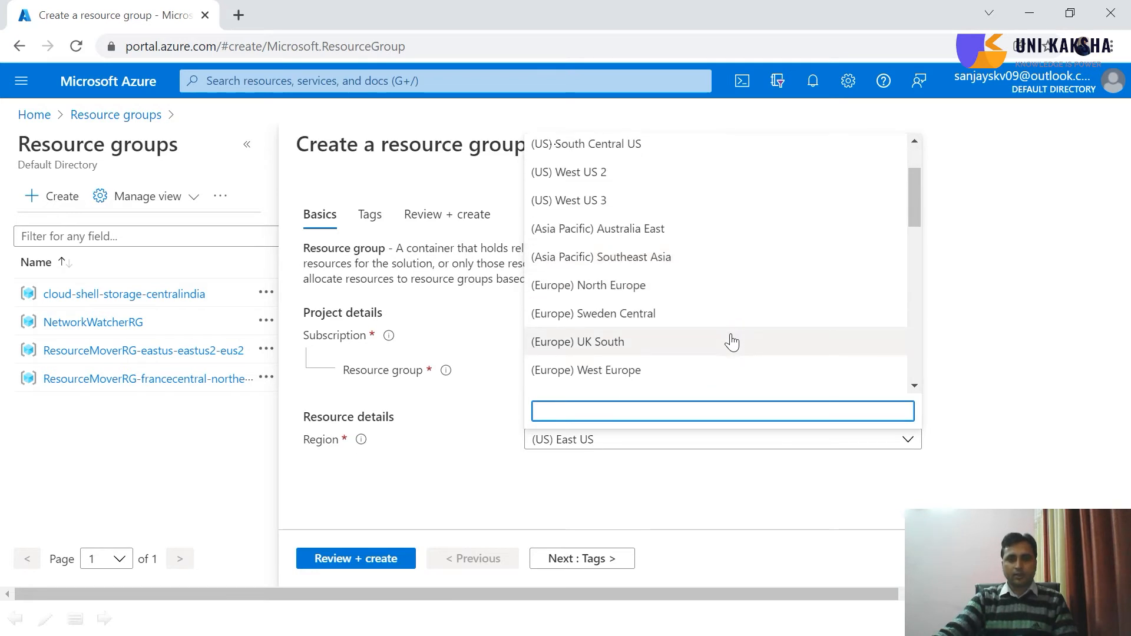
scroll(down, 3)
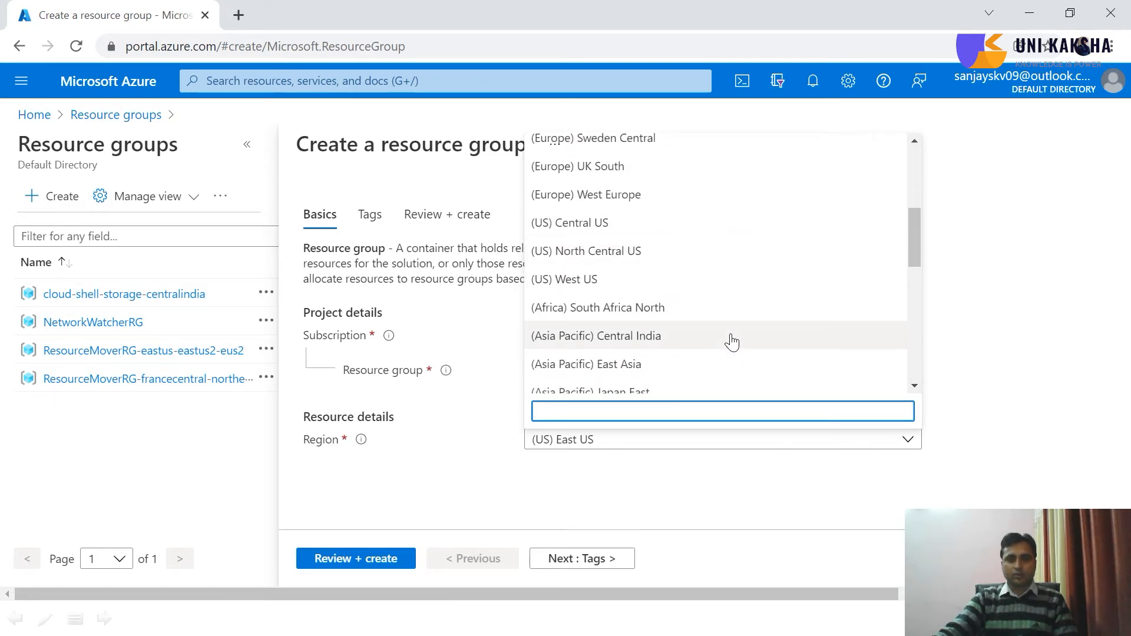
click(595, 335)
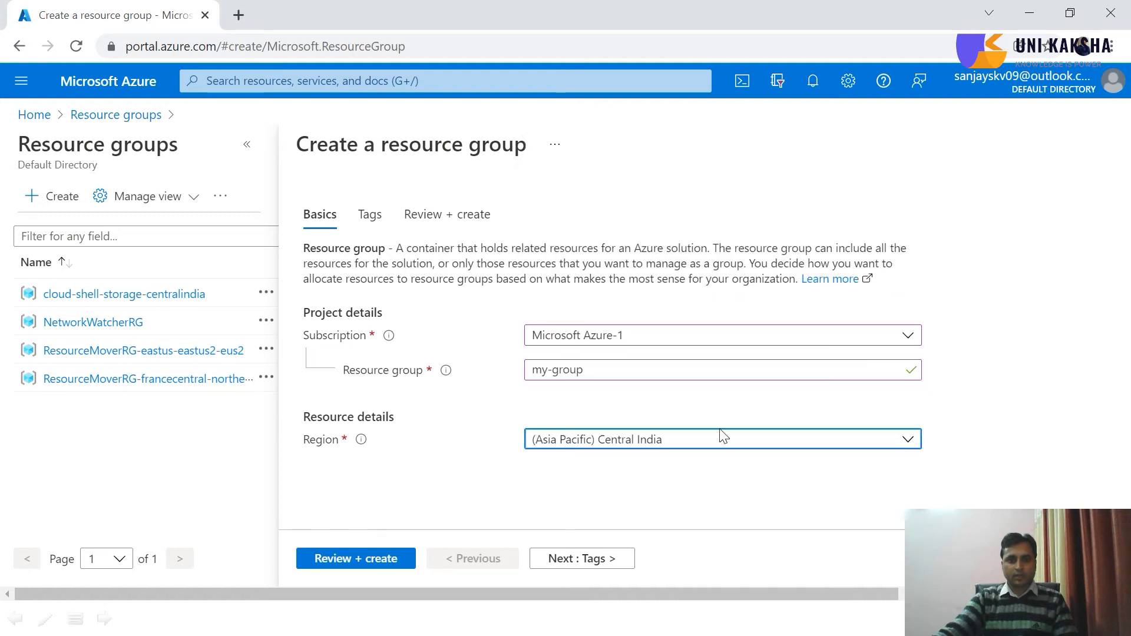
click(355, 558)
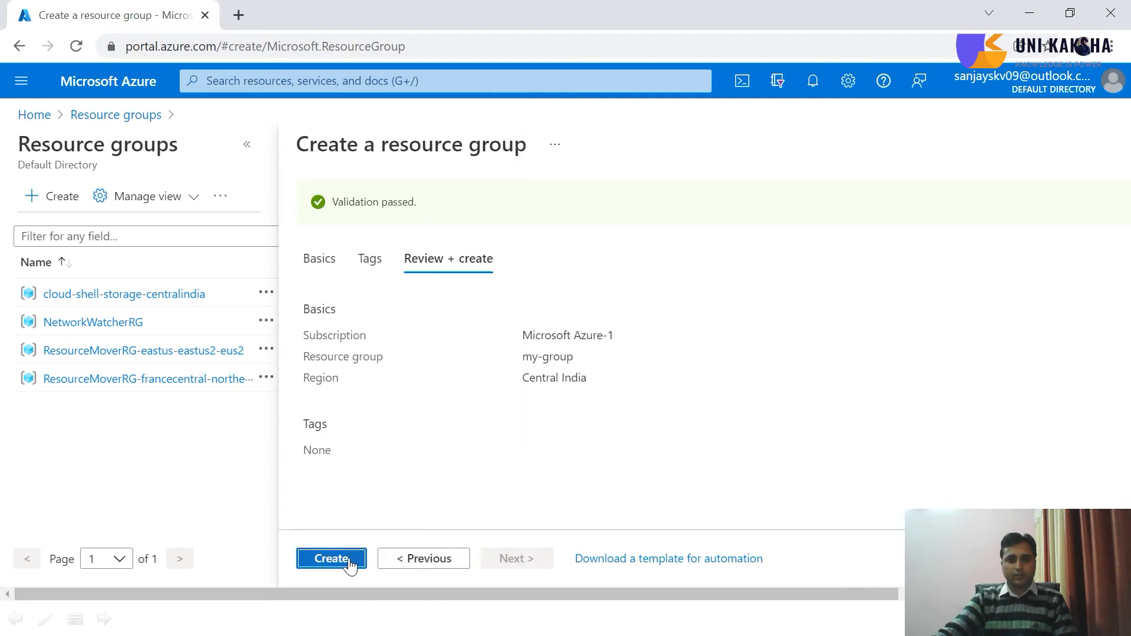
click(331, 558)
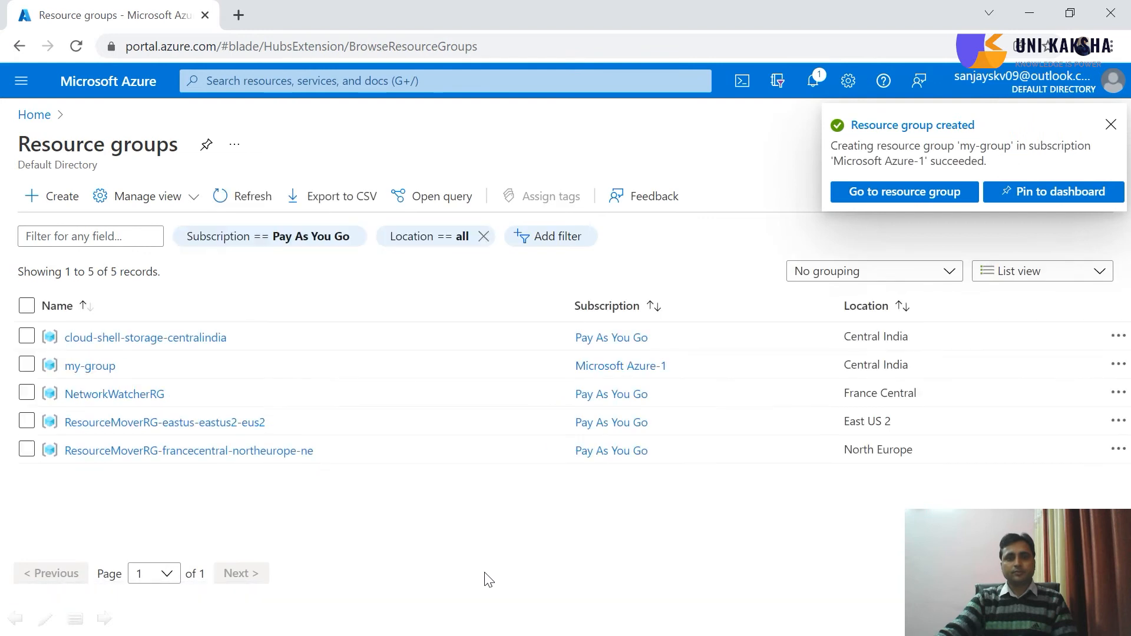
click(1110, 124)
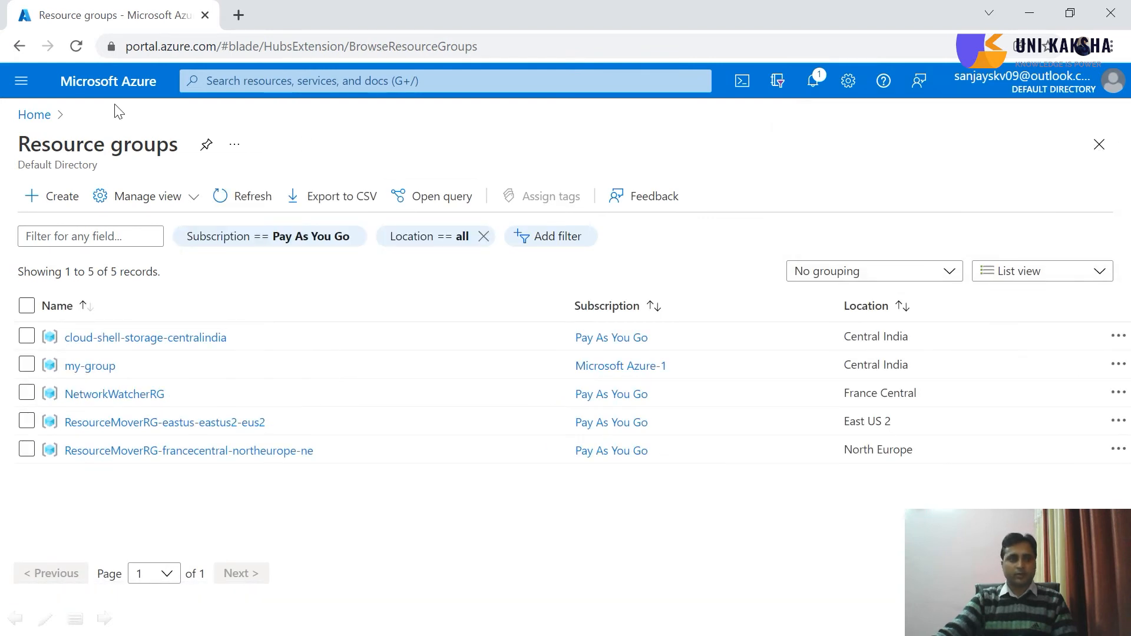
Start creating a new virtual machine from the Virtual machines list
click(35, 114)
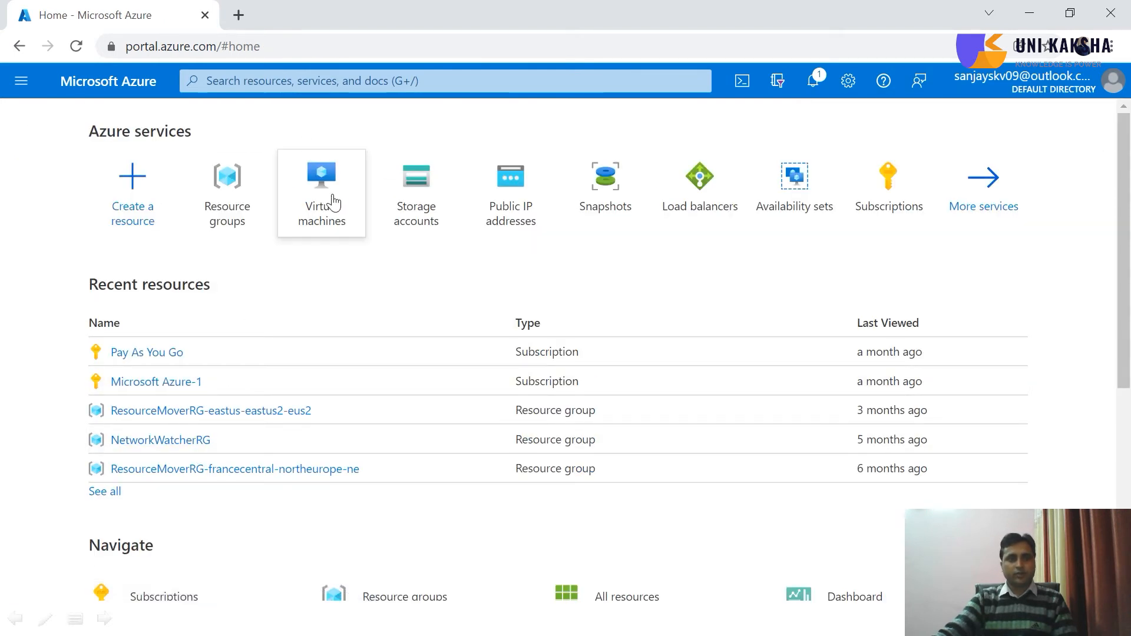
click(320, 192)
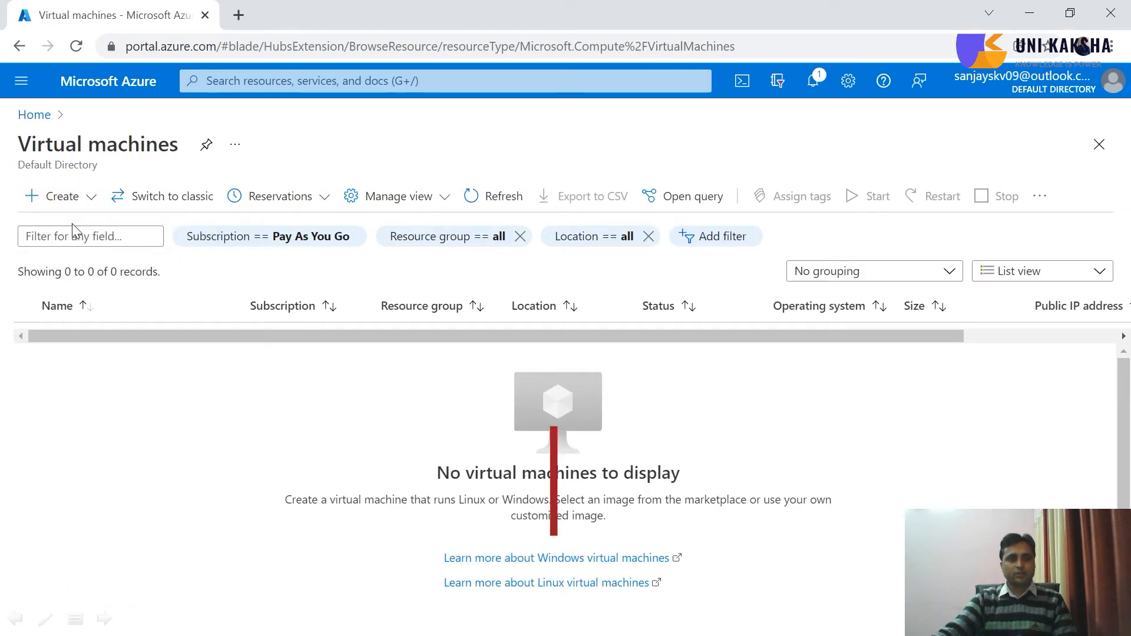
click(52, 195)
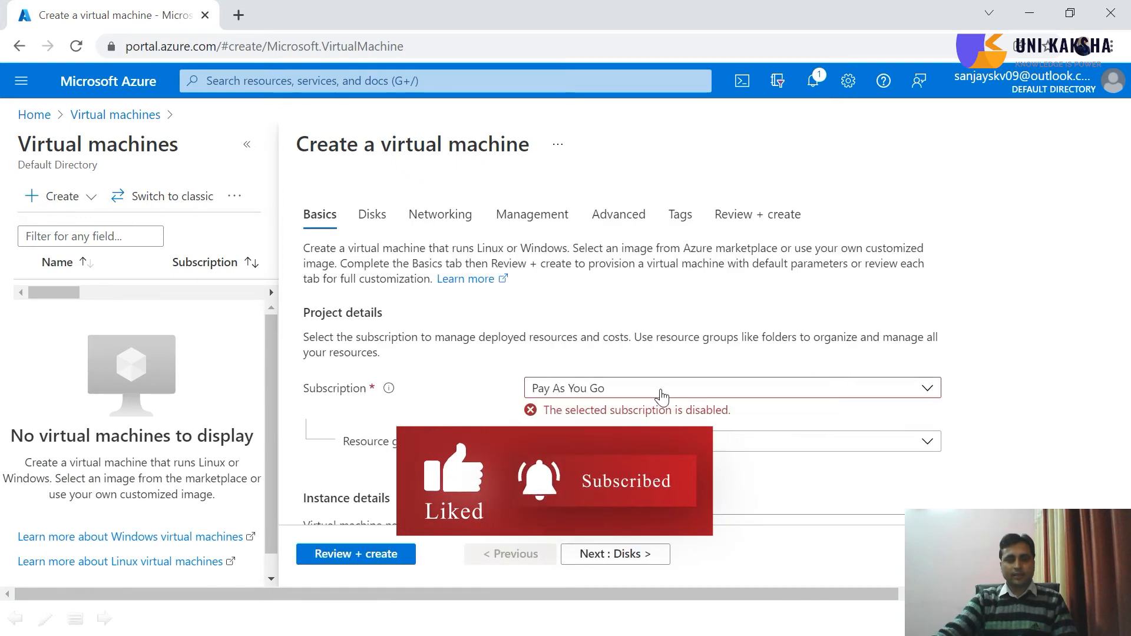
Set the VM's subscription to Microsoft Azure-1 and resource group to my-group
click(730, 387)
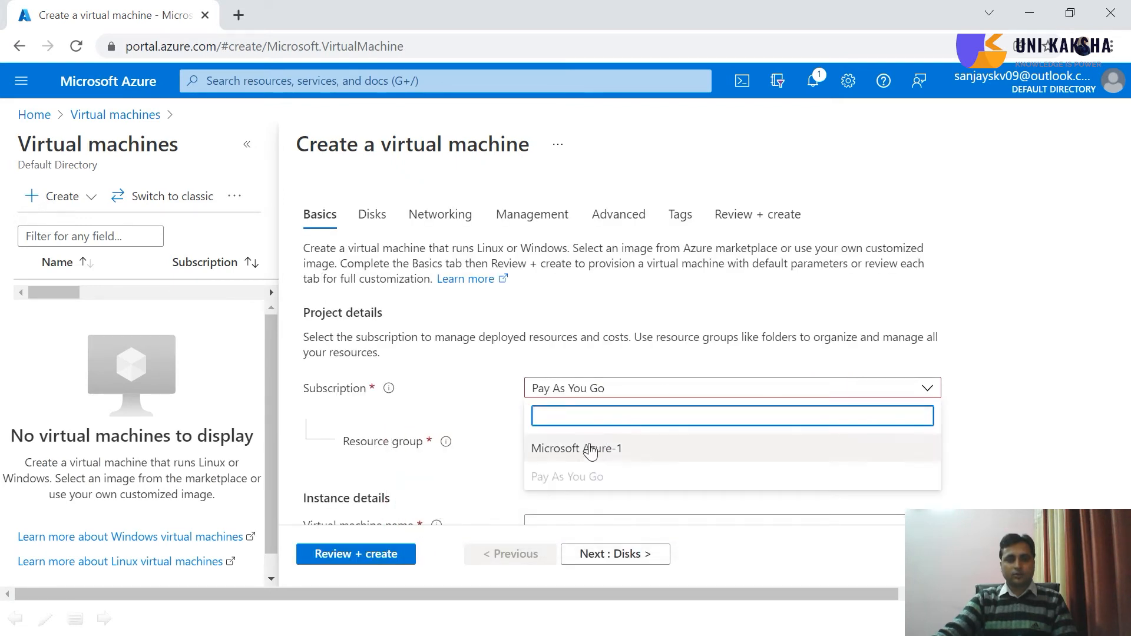
click(575, 448)
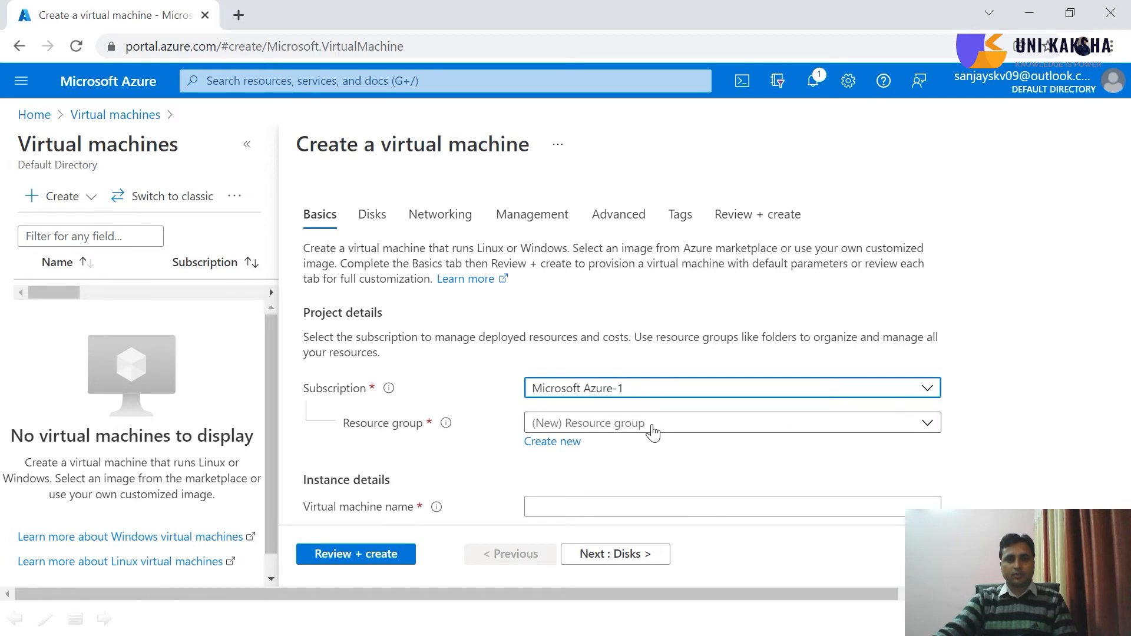
text(my-group)
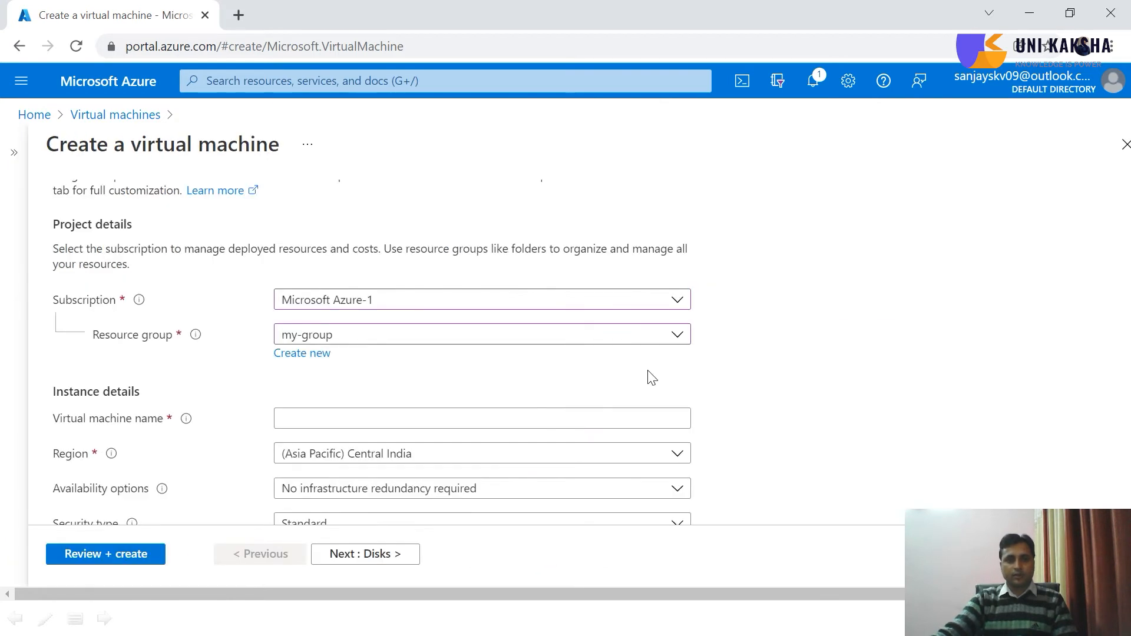
Name the new virtual machine sanjayvm-1
scroll(down, 3)
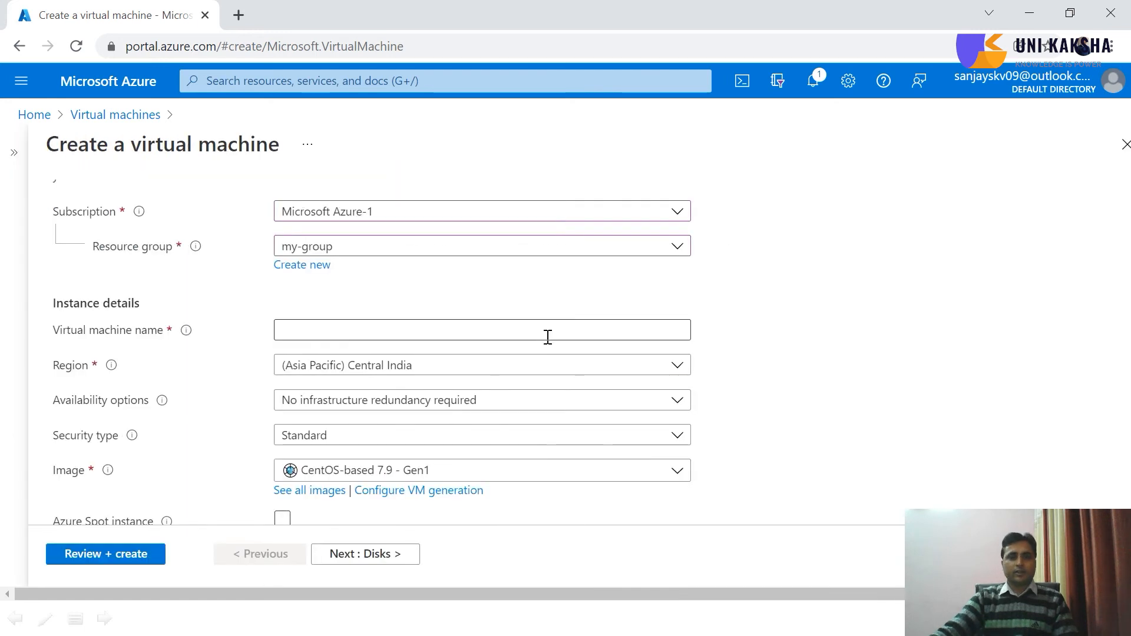
click(481, 330)
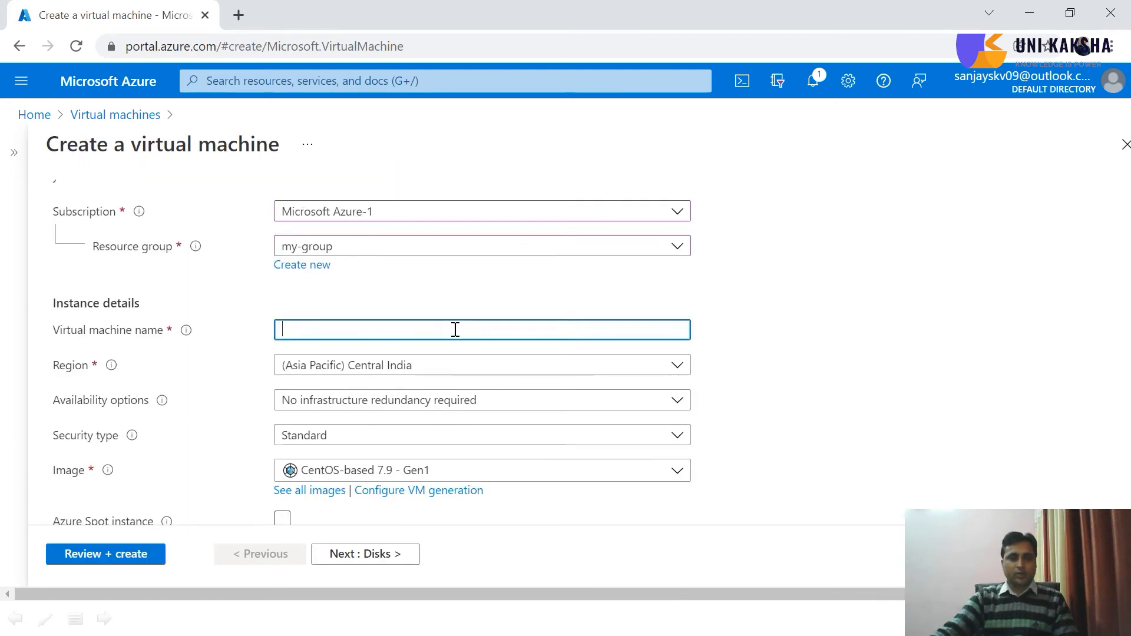
text(sanja)
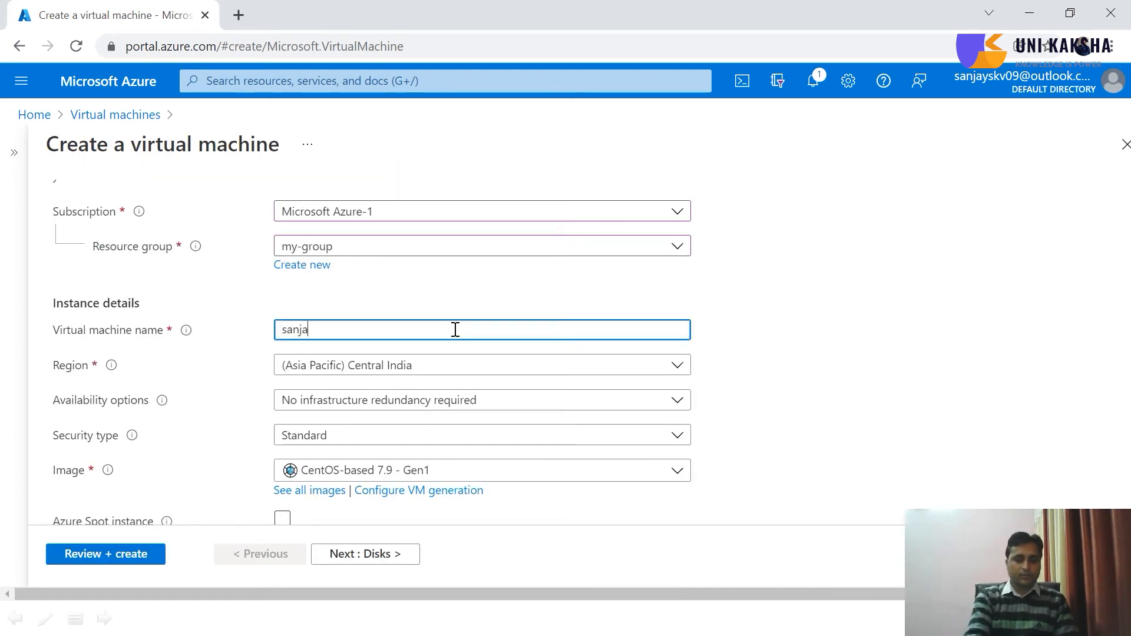
text(yvm-1)
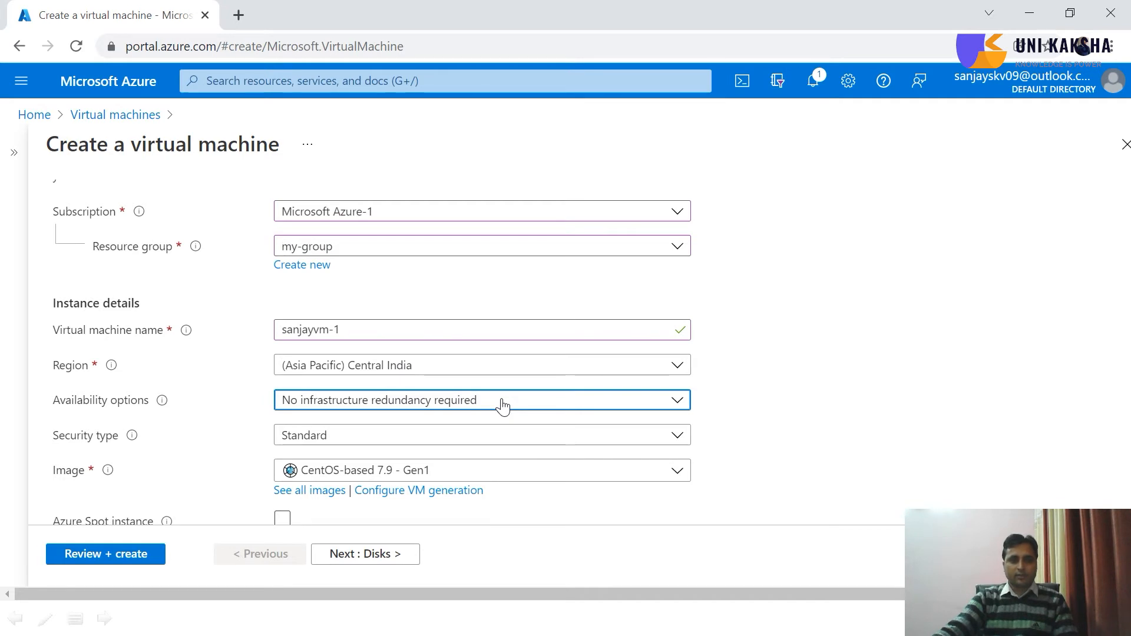
Set availability to zone redundancy with availability zone 1
click(482, 399)
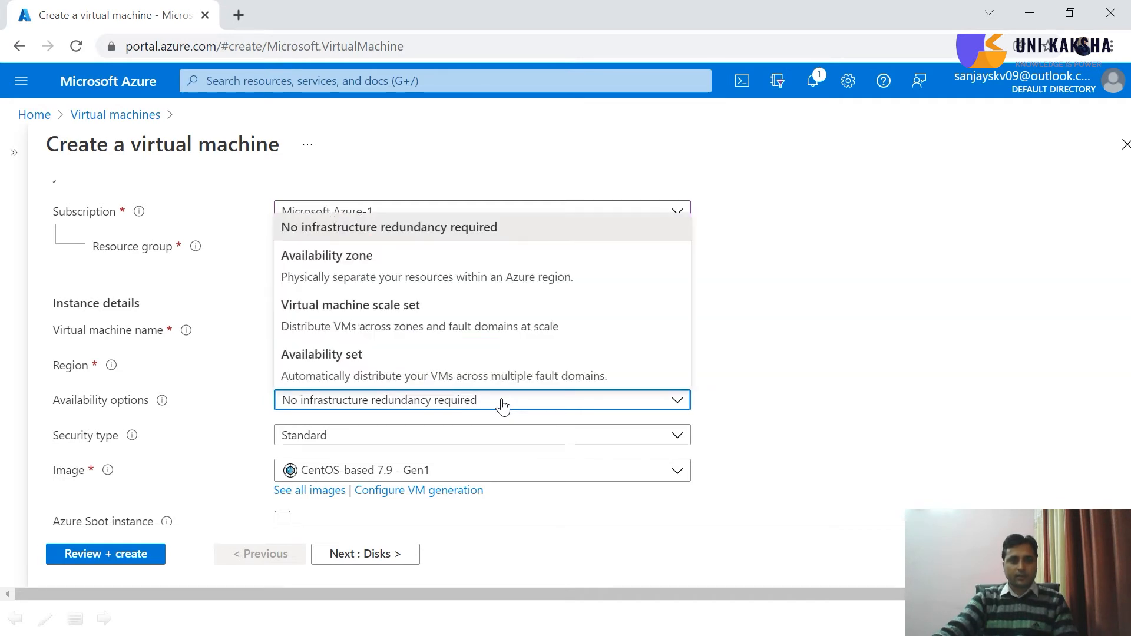
click(326, 254)
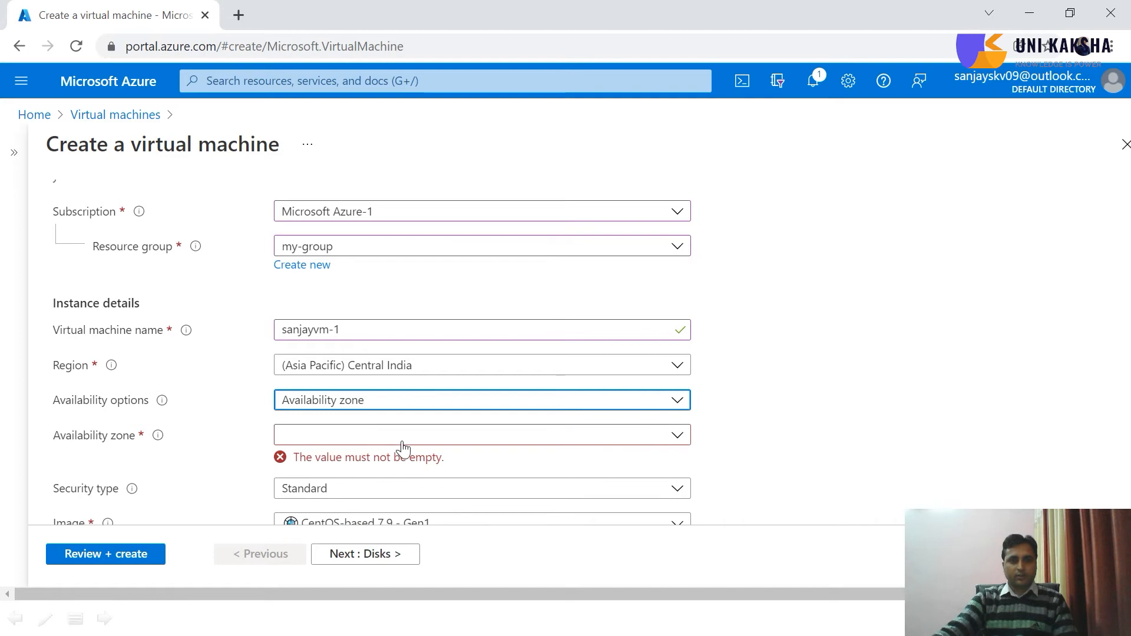
click(481, 435)
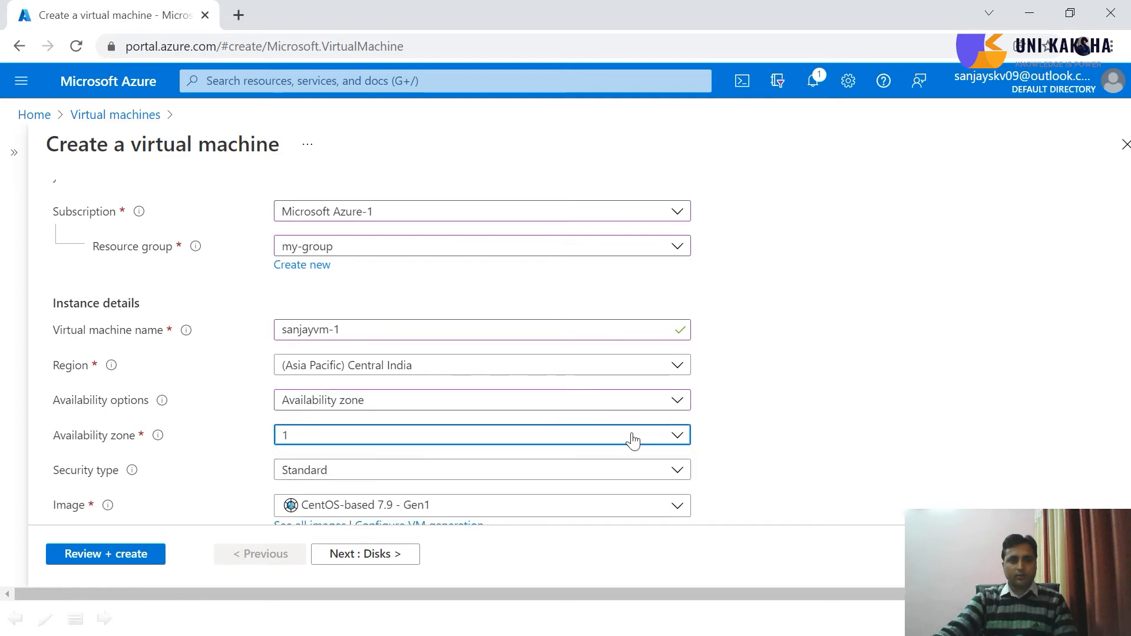
scroll(down, 3)
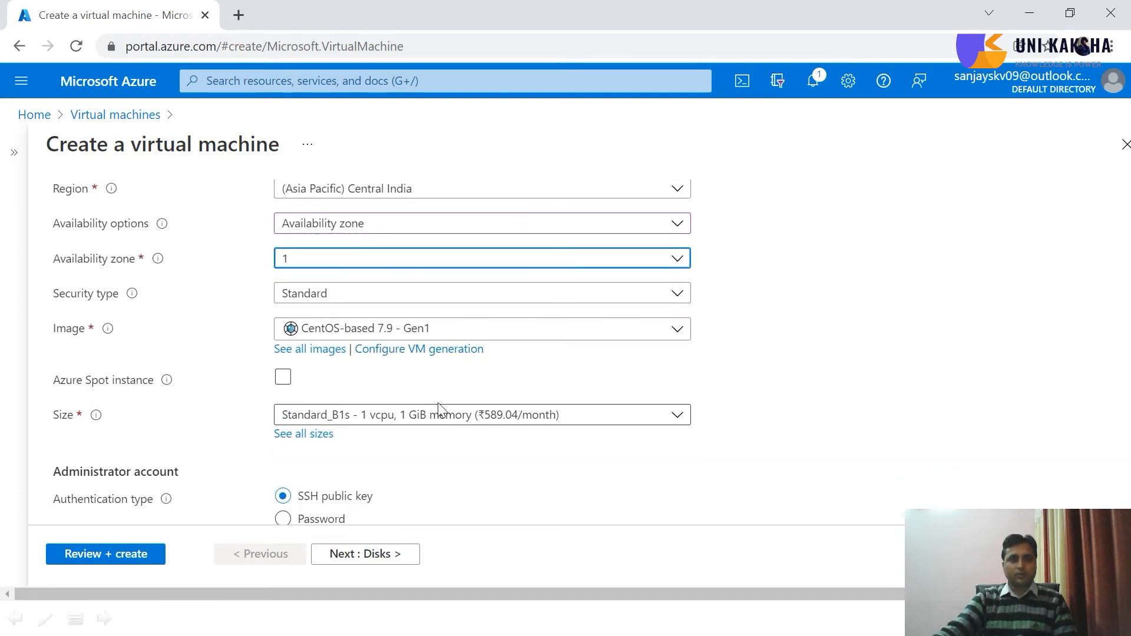
scroll(down, 3)
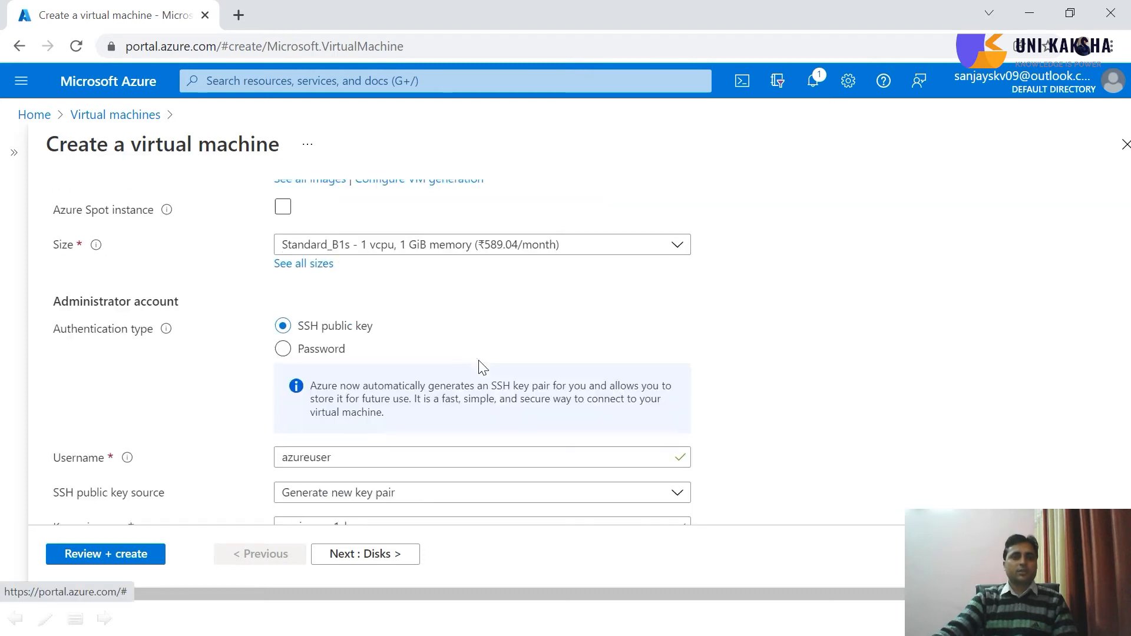
scroll(down, 3)
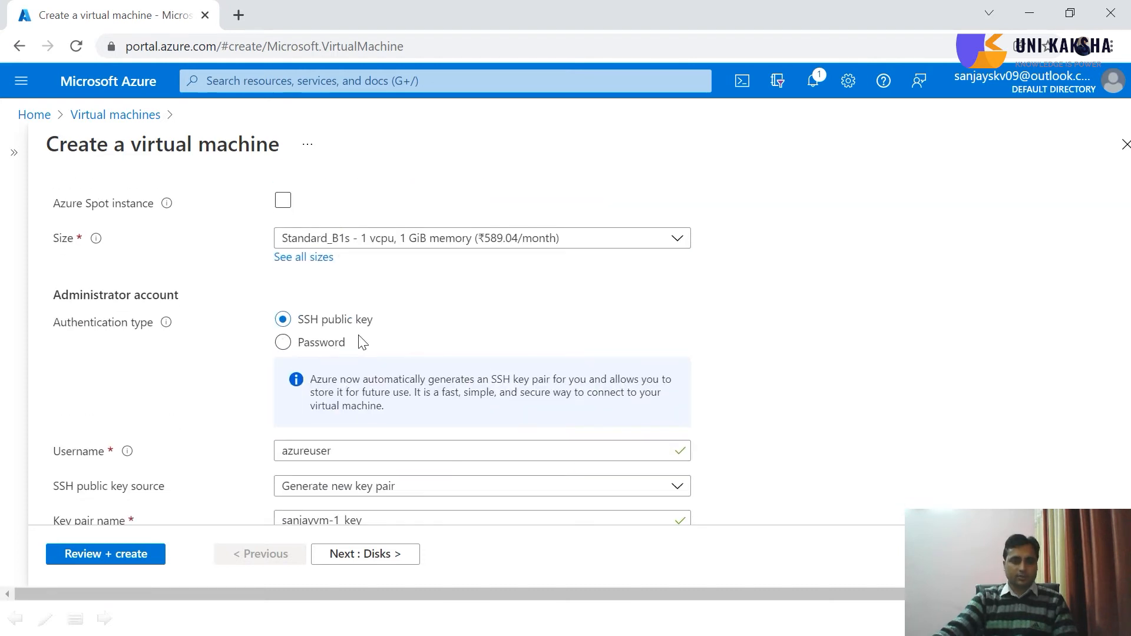
Switch to password authentication with username azure and enter the password twice
click(281, 342)
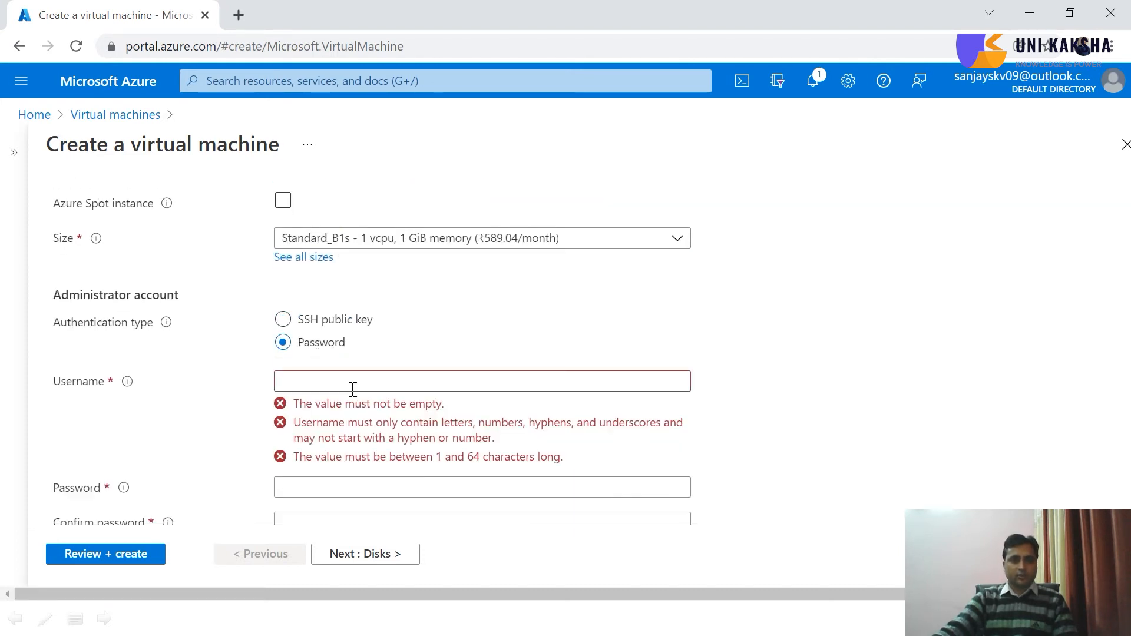
text(azure)
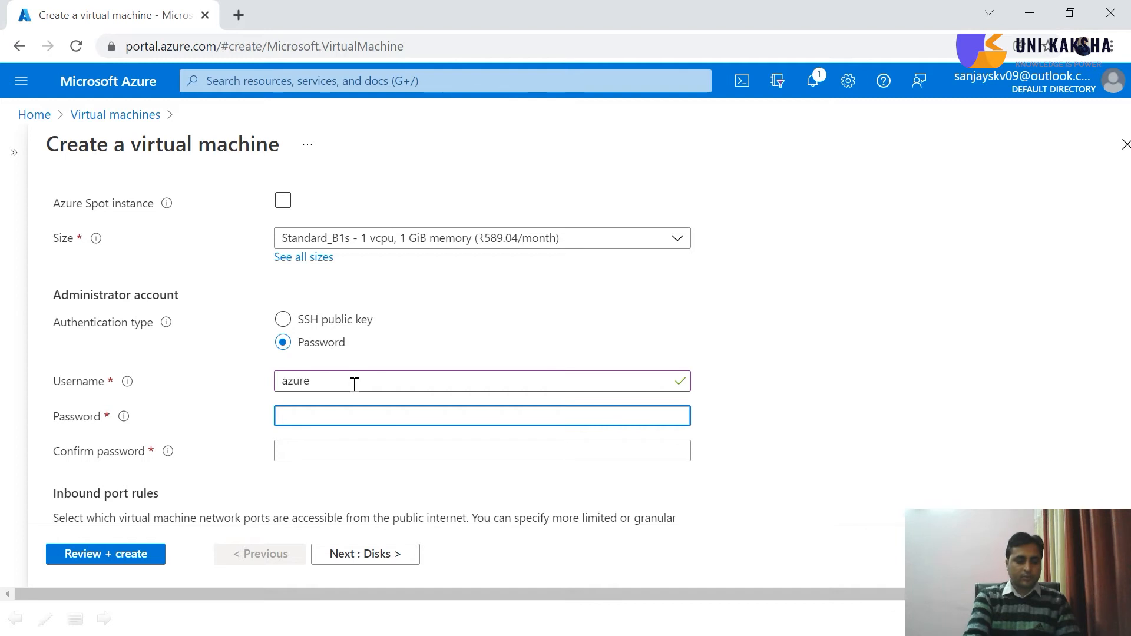
text(•••••)
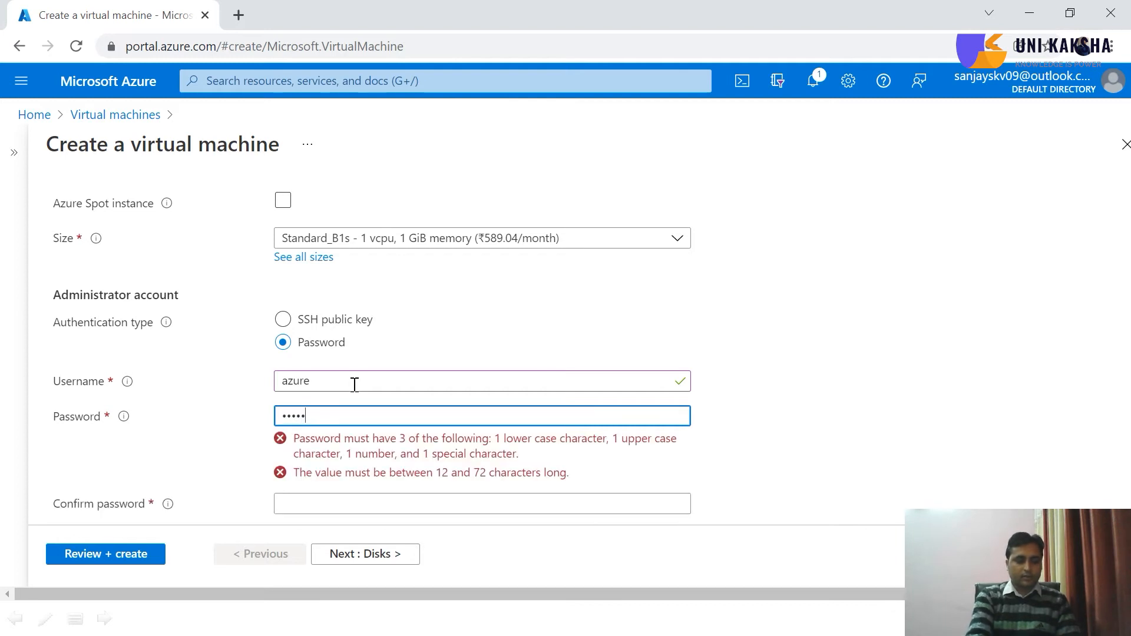
key(Backspace)
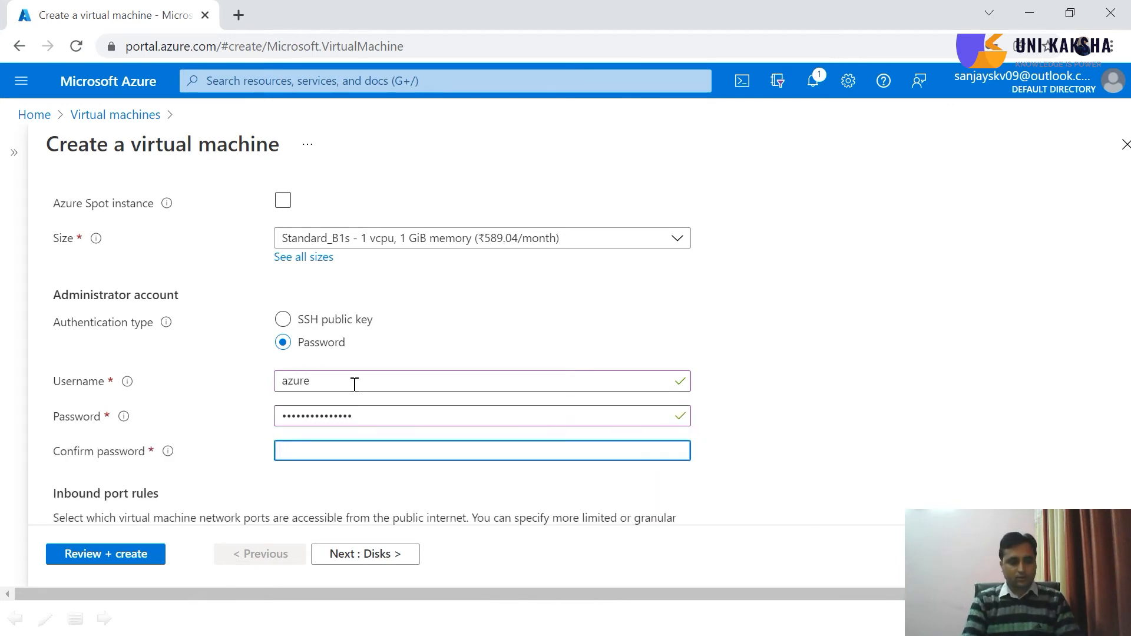
text(•••••)
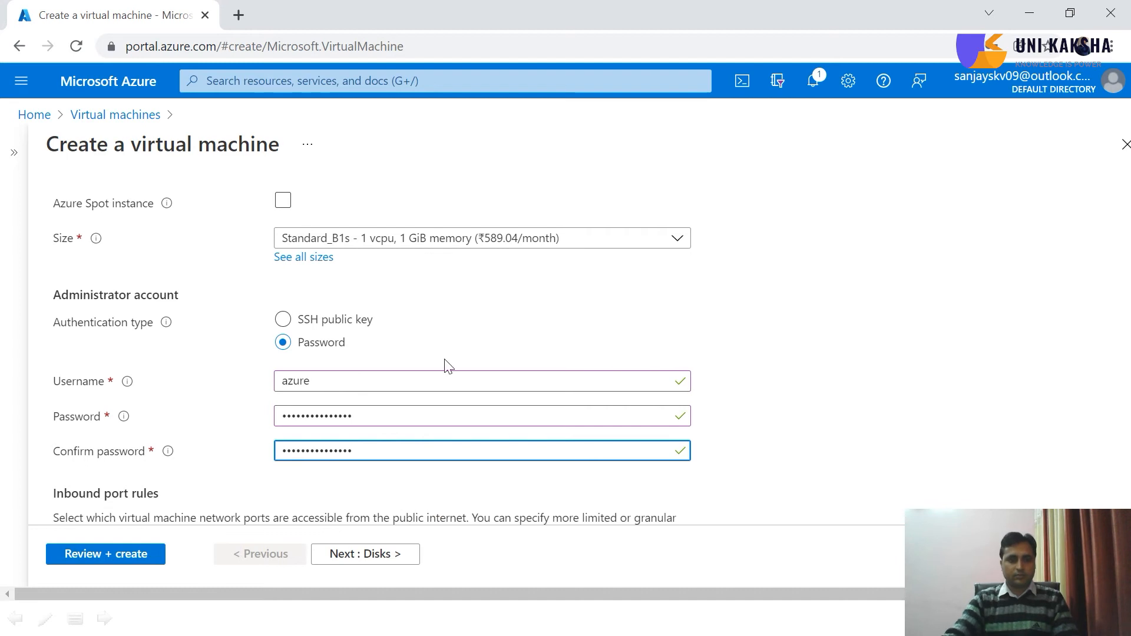
scroll(down, 3)
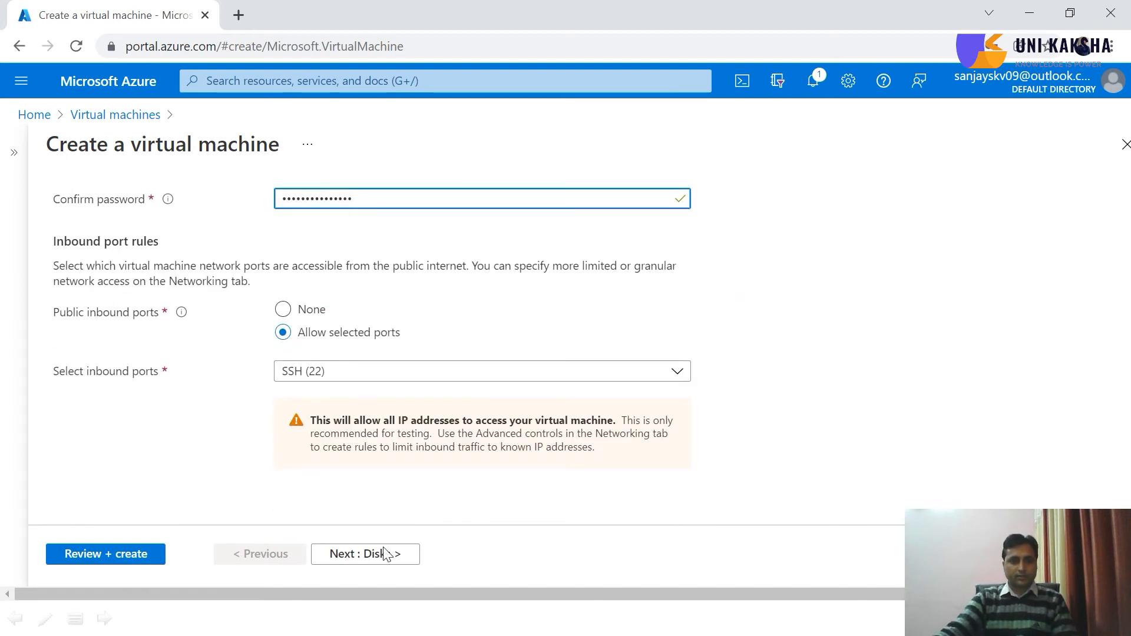
Accept defaults for Disks, Networking, Management and Advanced, then reach Review + create
click(365, 554)
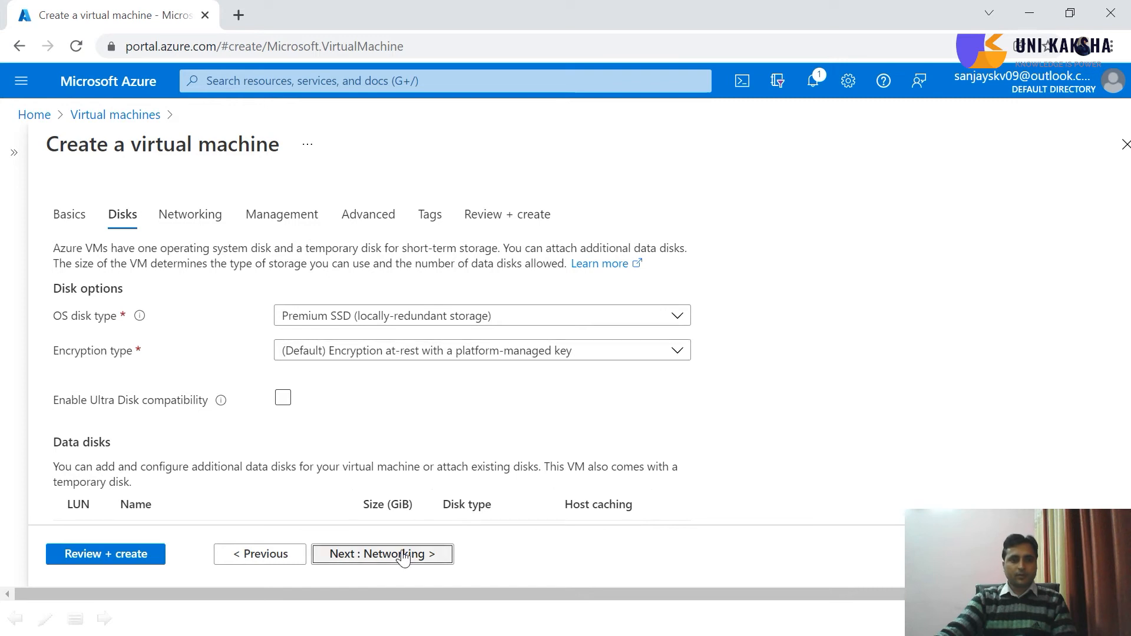
click(381, 553)
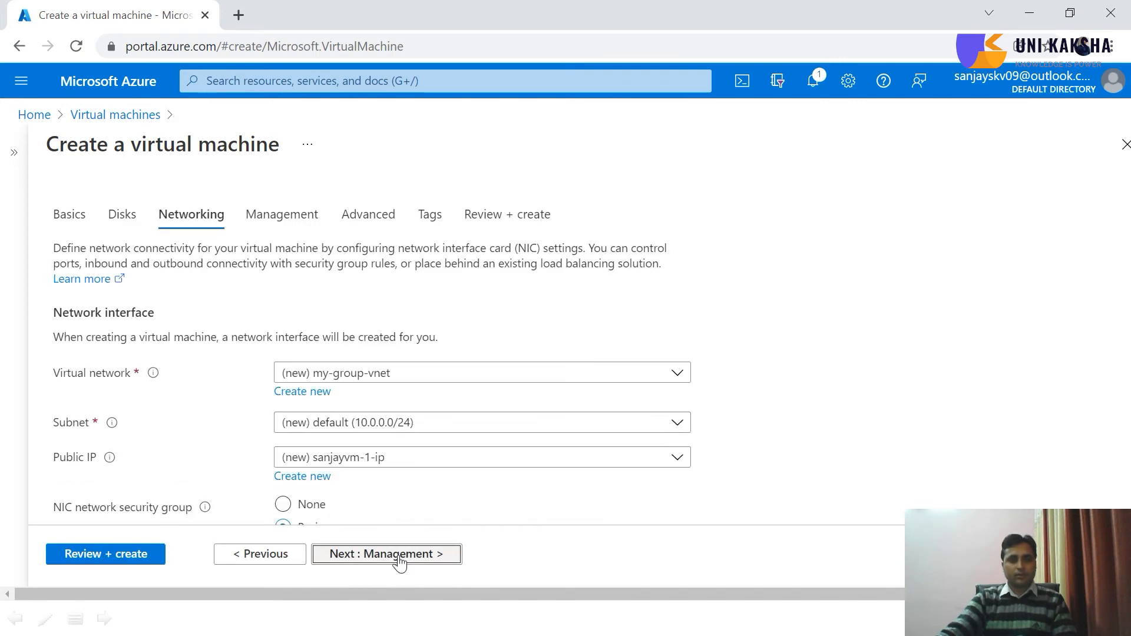
click(386, 553)
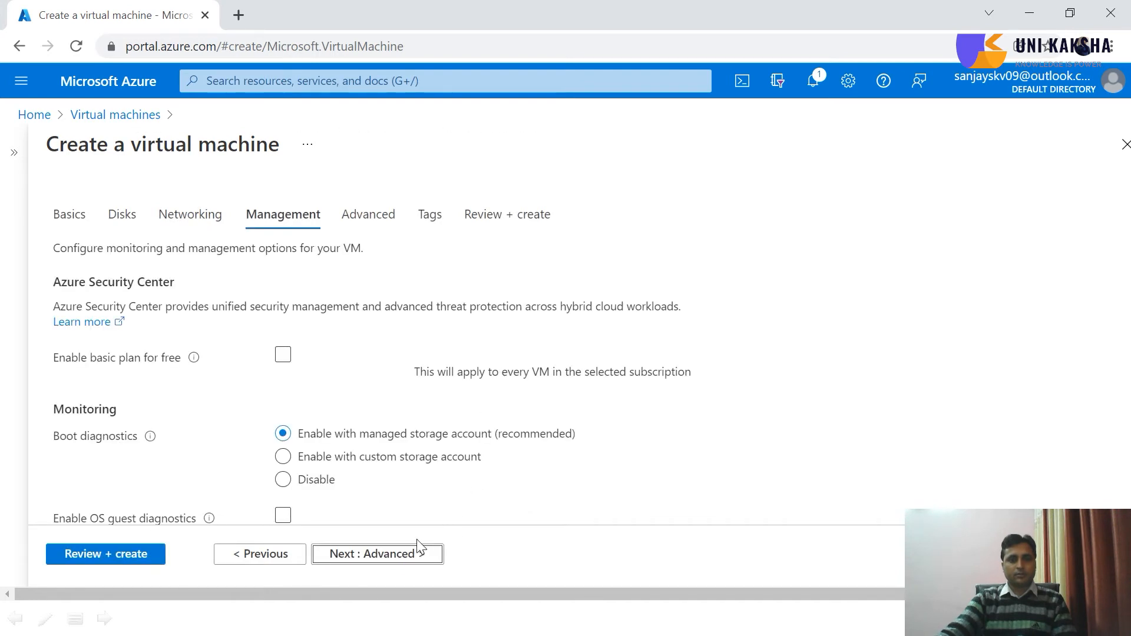
click(377, 553)
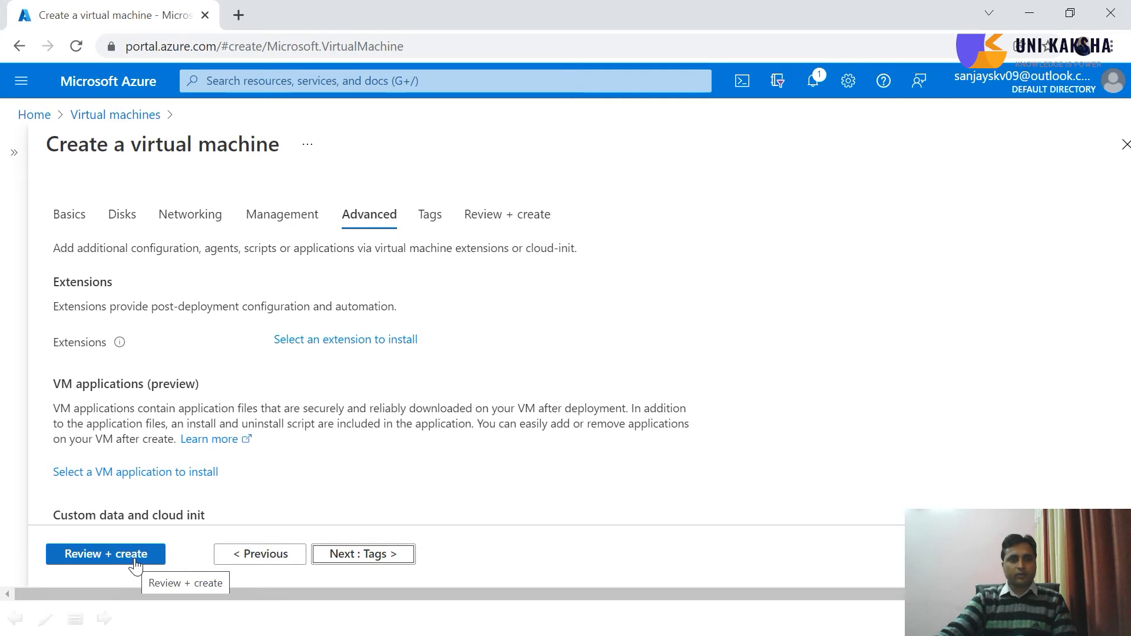
click(105, 554)
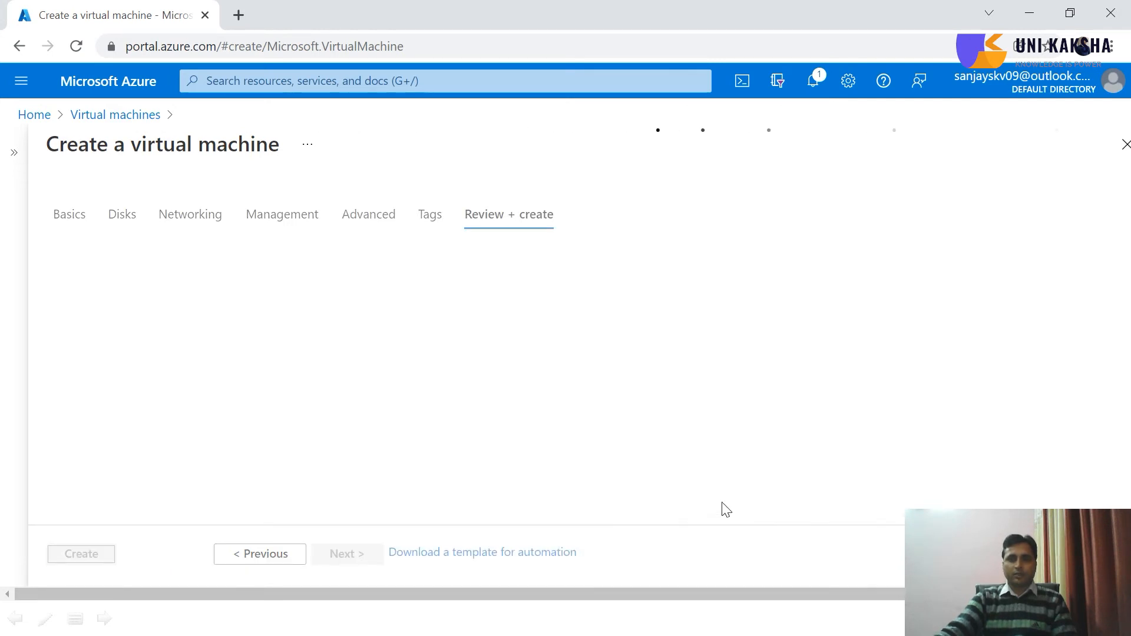
click(509, 214)
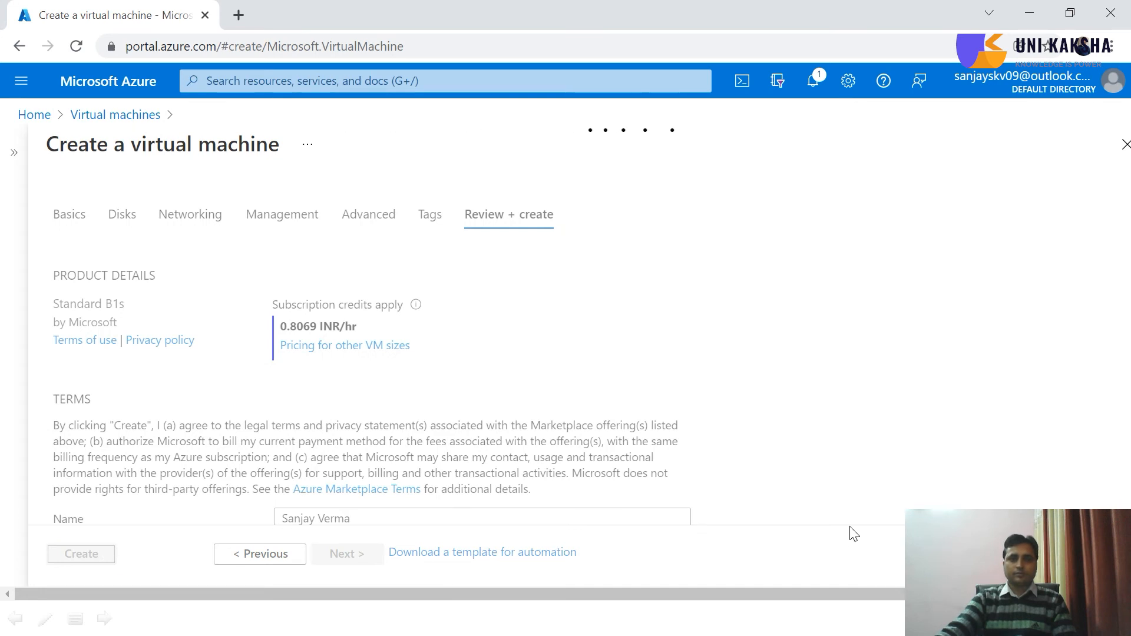
mouse_move(899, 520)
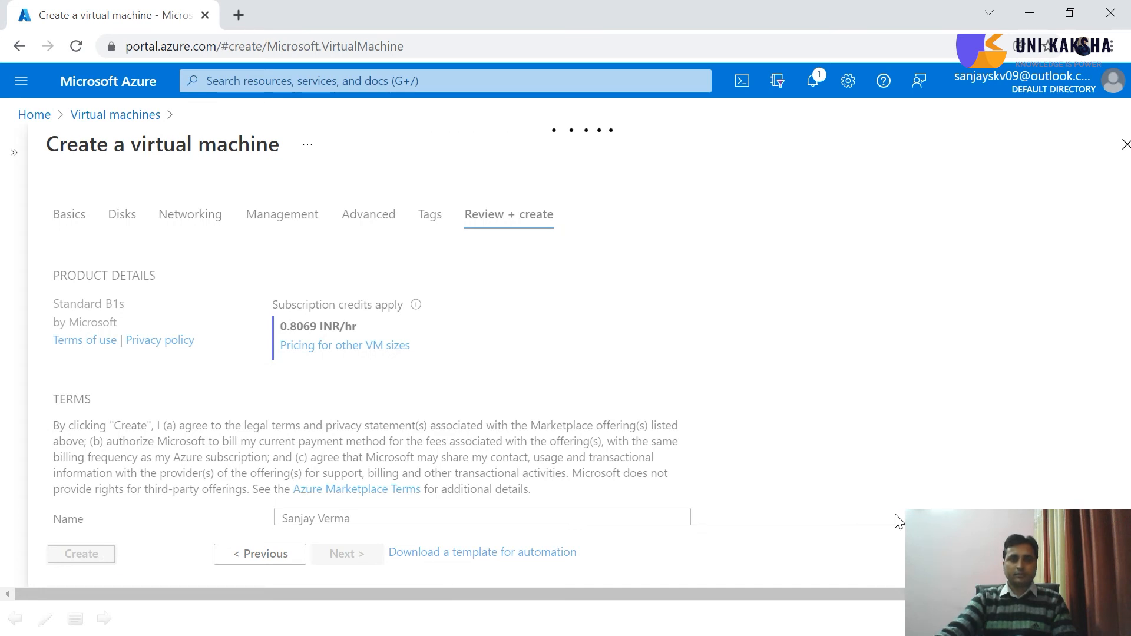
Create the virtual machine and wait for the deployment to complete
click(81, 554)
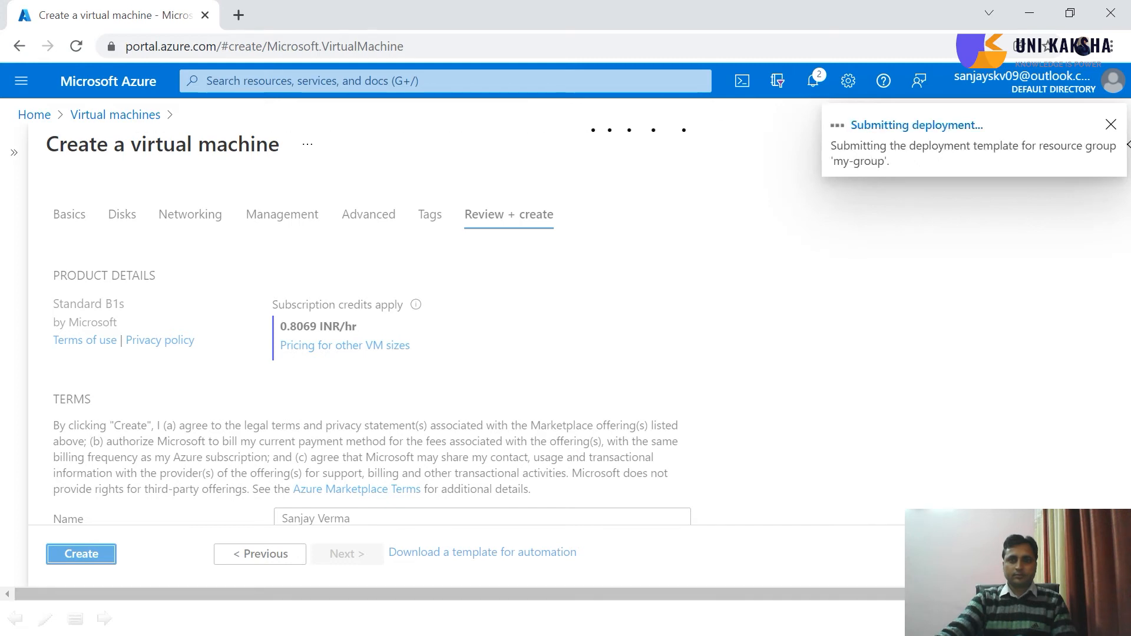
click(81, 554)
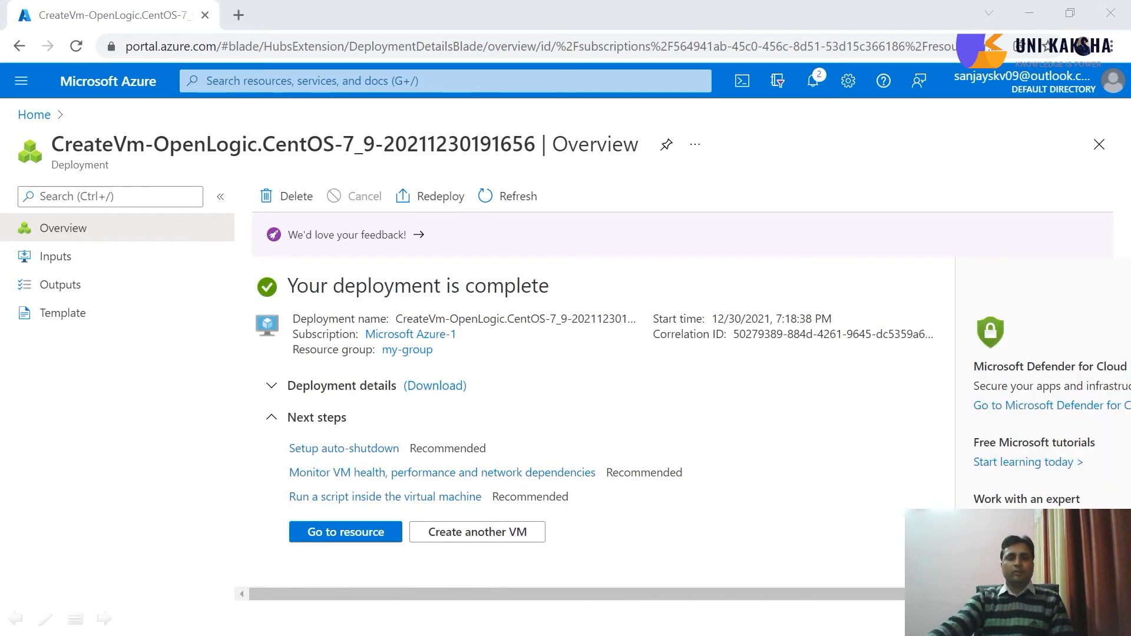
Go to the deployed sanjayvm-1 resource and view its Connect options
click(346, 531)
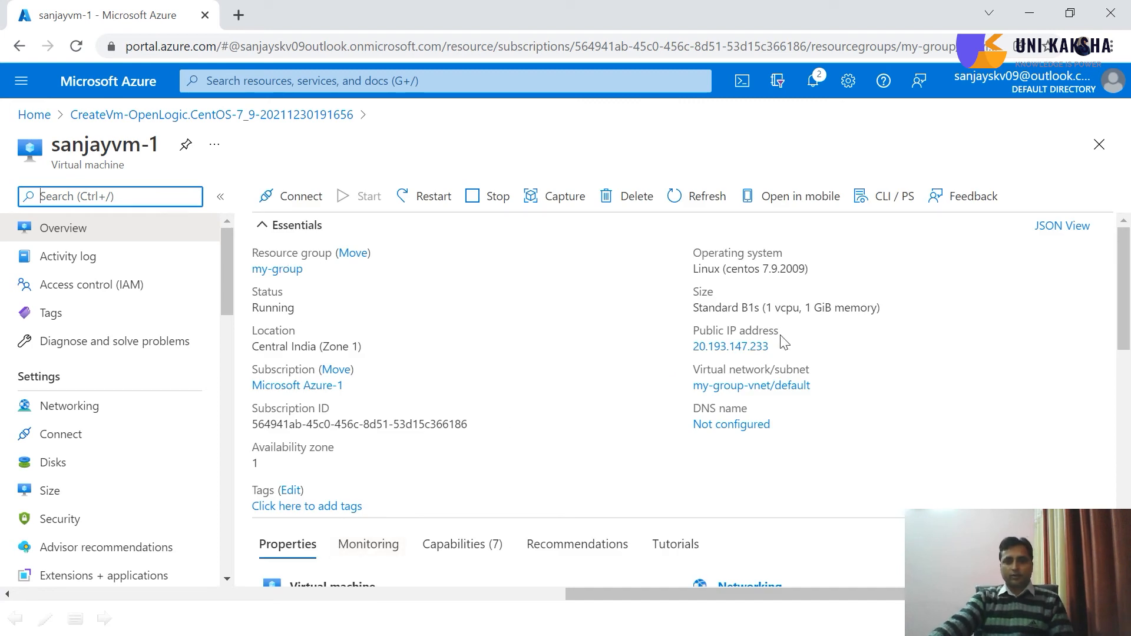
mouse_move(730, 345)
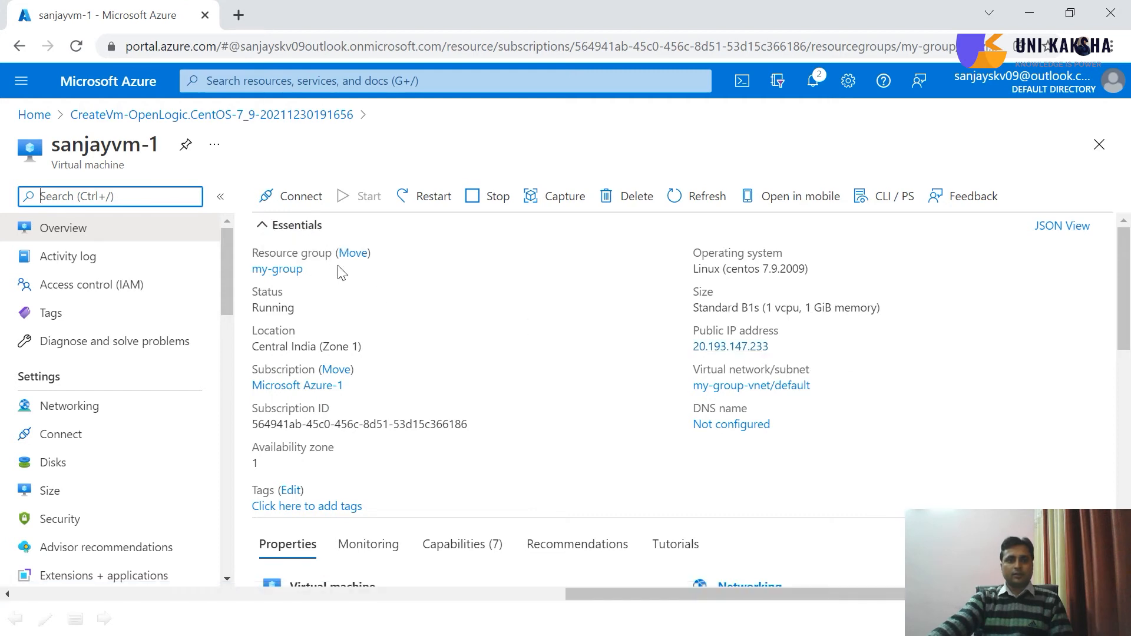
scroll(down, 3)
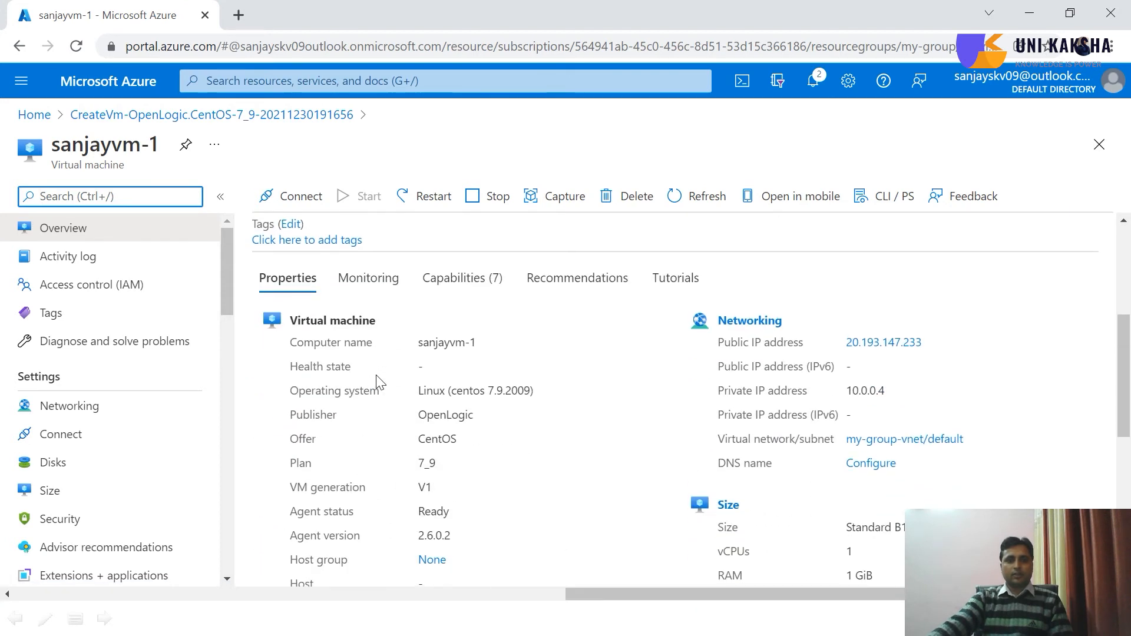
click(294, 225)
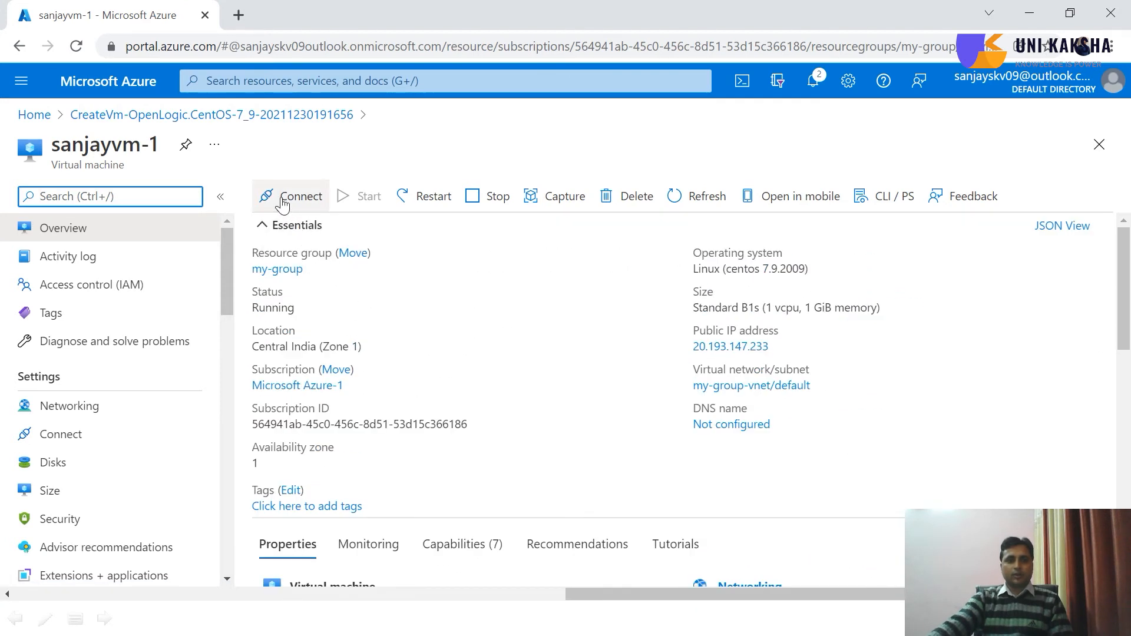
click(290, 195)
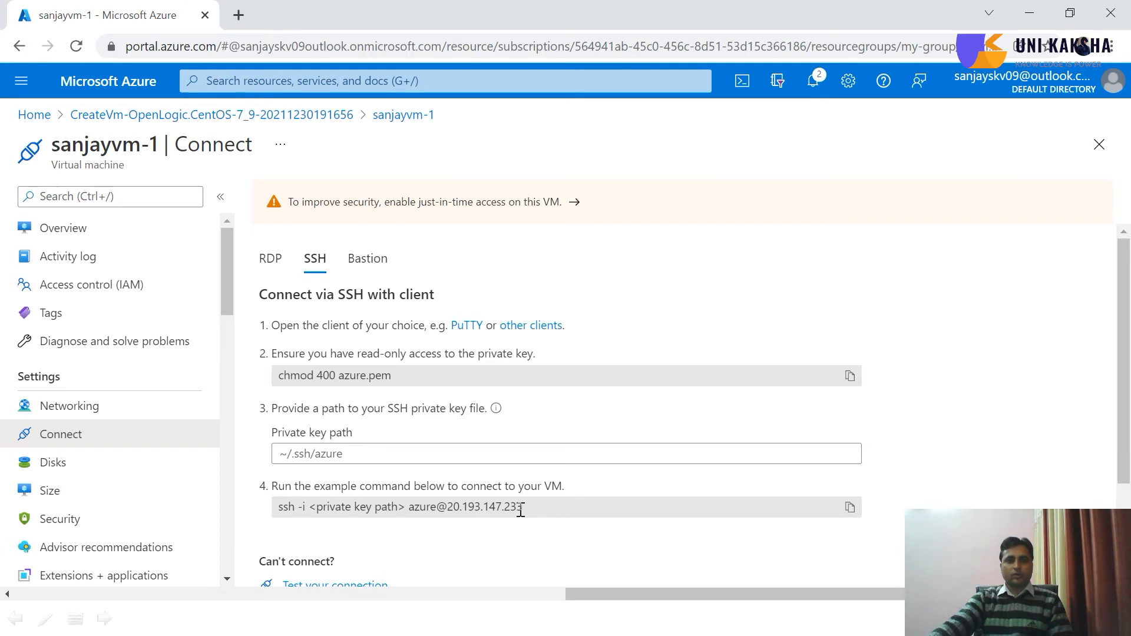
Review the SSH connection instructions and launch a Bash Cloud Shell session
scroll(down, 3)
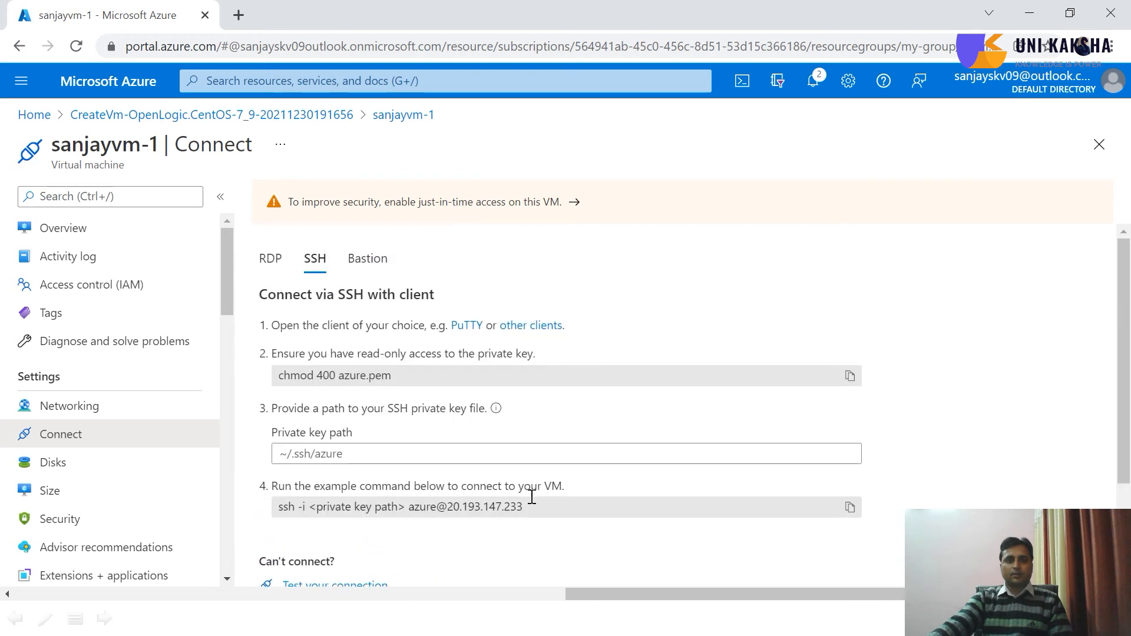
mouse_move(528, 448)
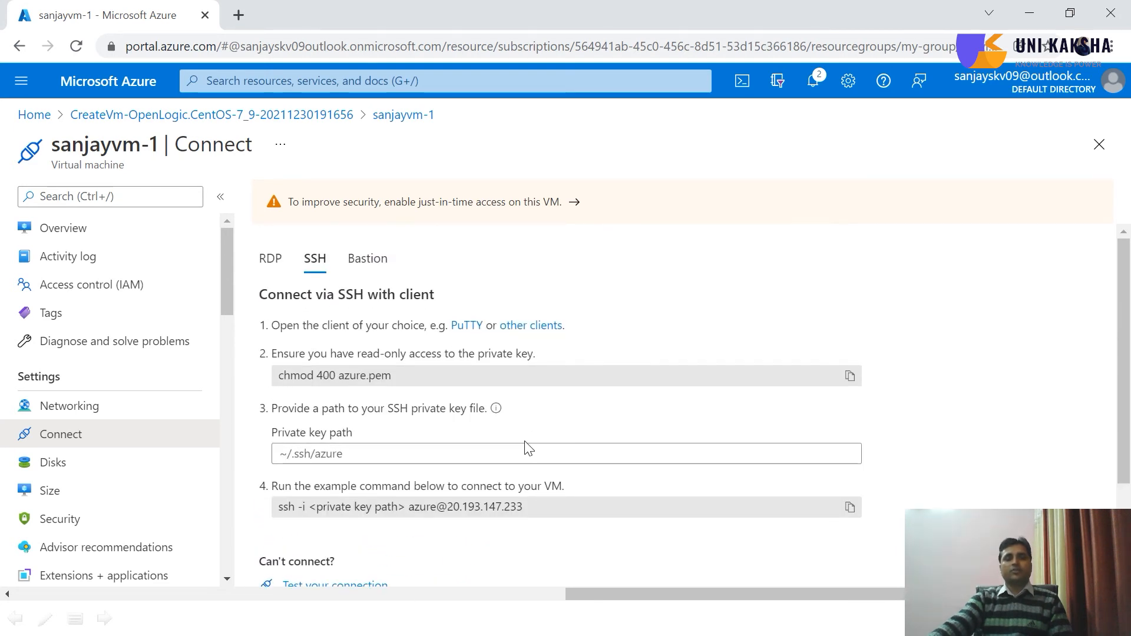
mouse_move(537, 292)
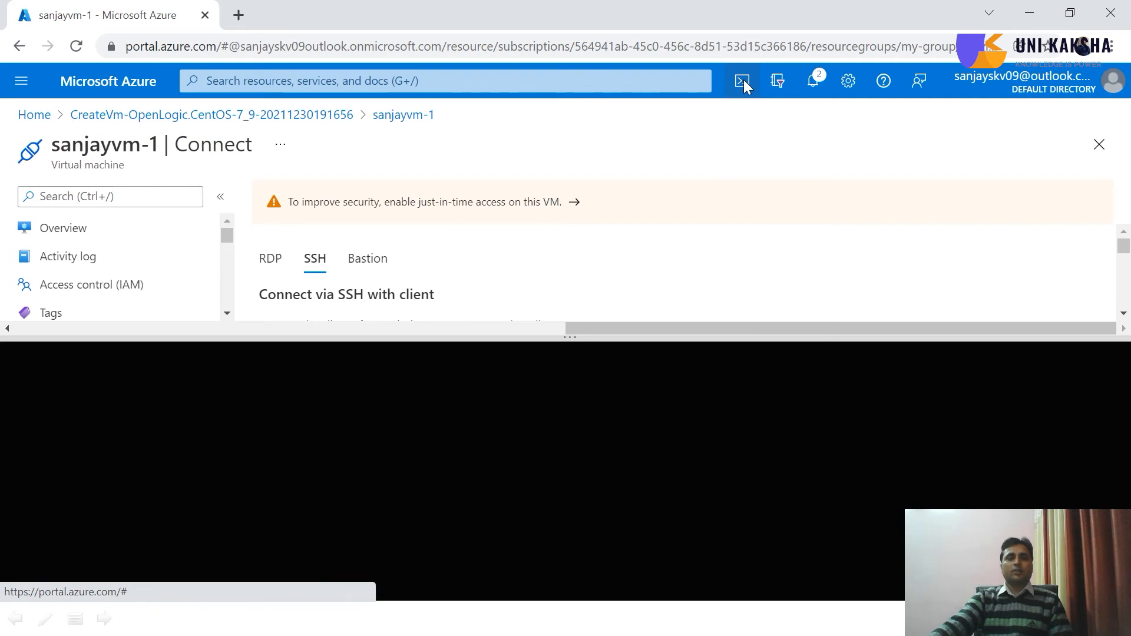
mouse_move(742, 80)
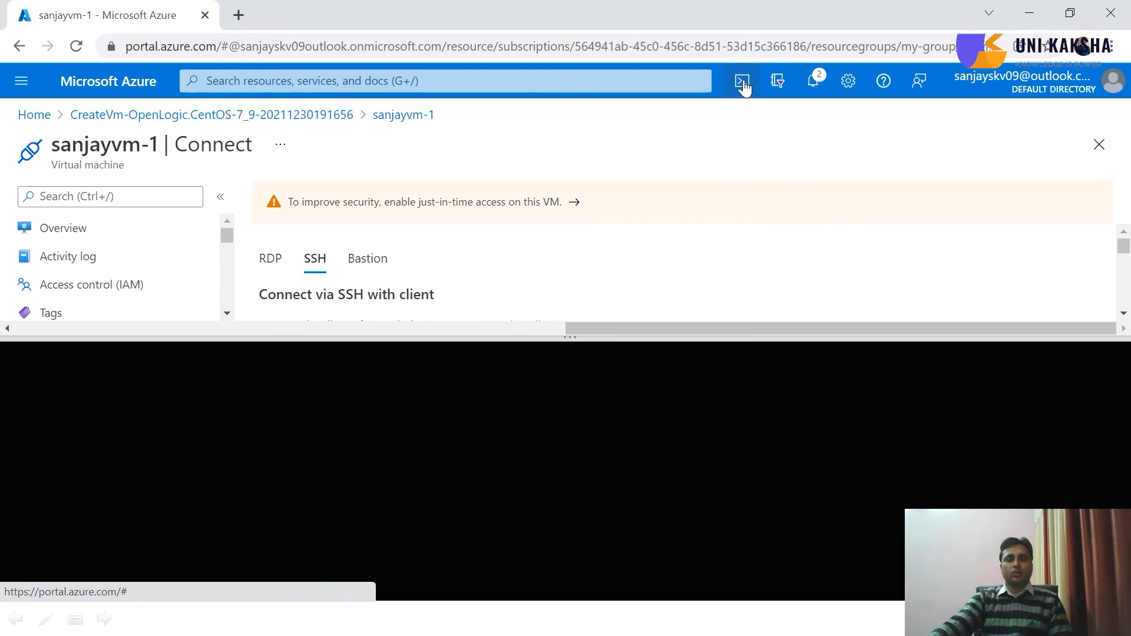
click(741, 80)
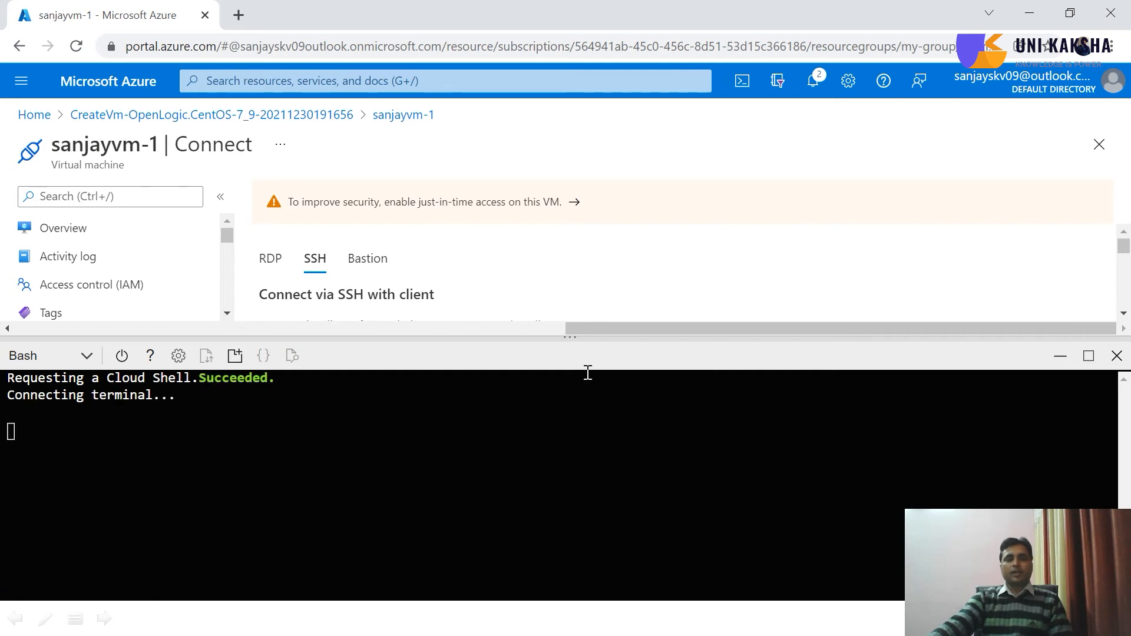
mouse_move(522, 411)
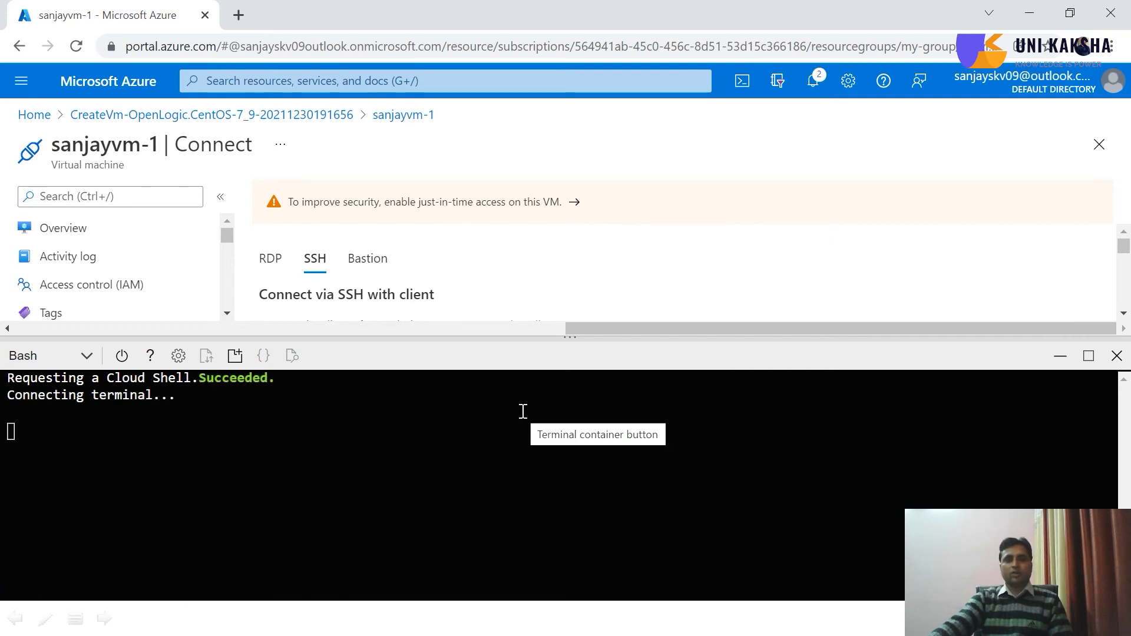
mouse_move(176, 453)
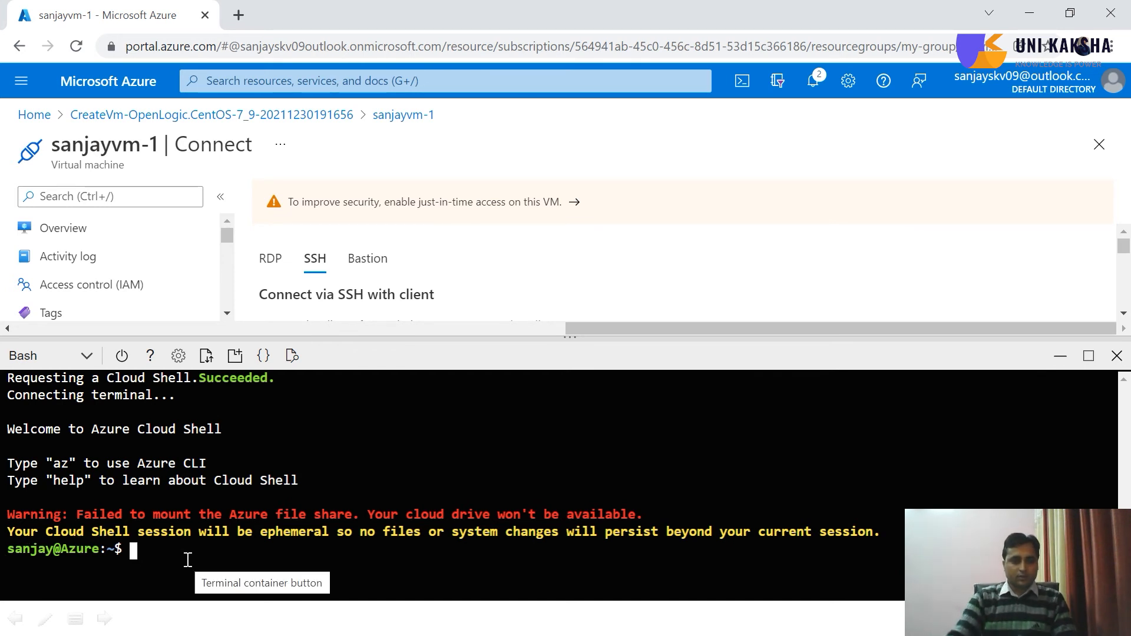
Attempt sudo su - in Cloud Shell (fails), then run pwd
text(sudo su -)
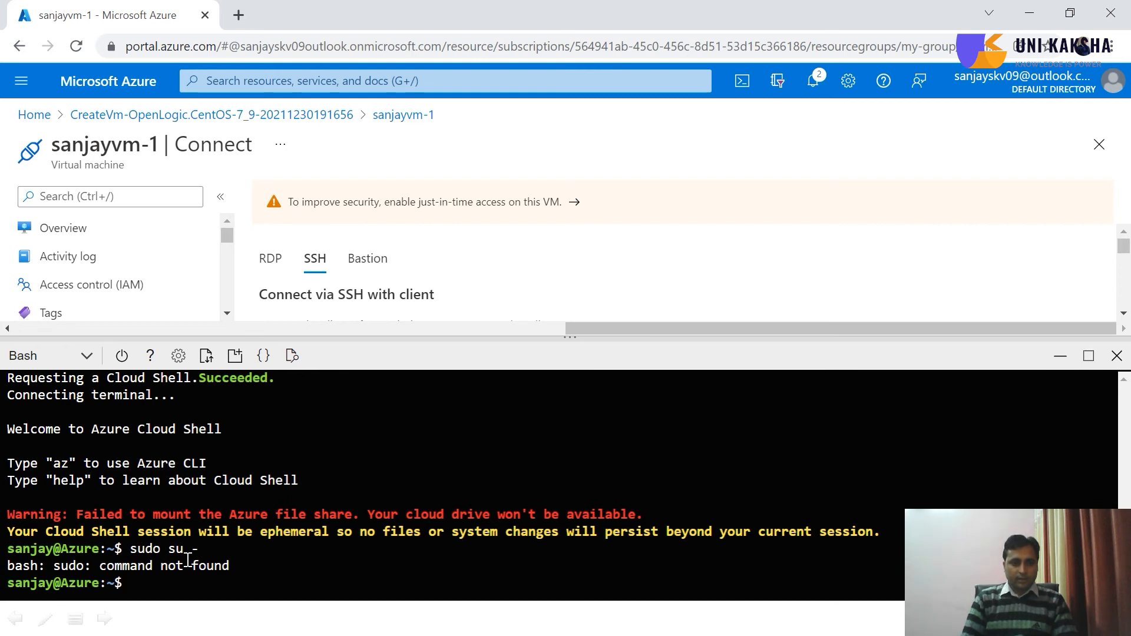
text(pwd)
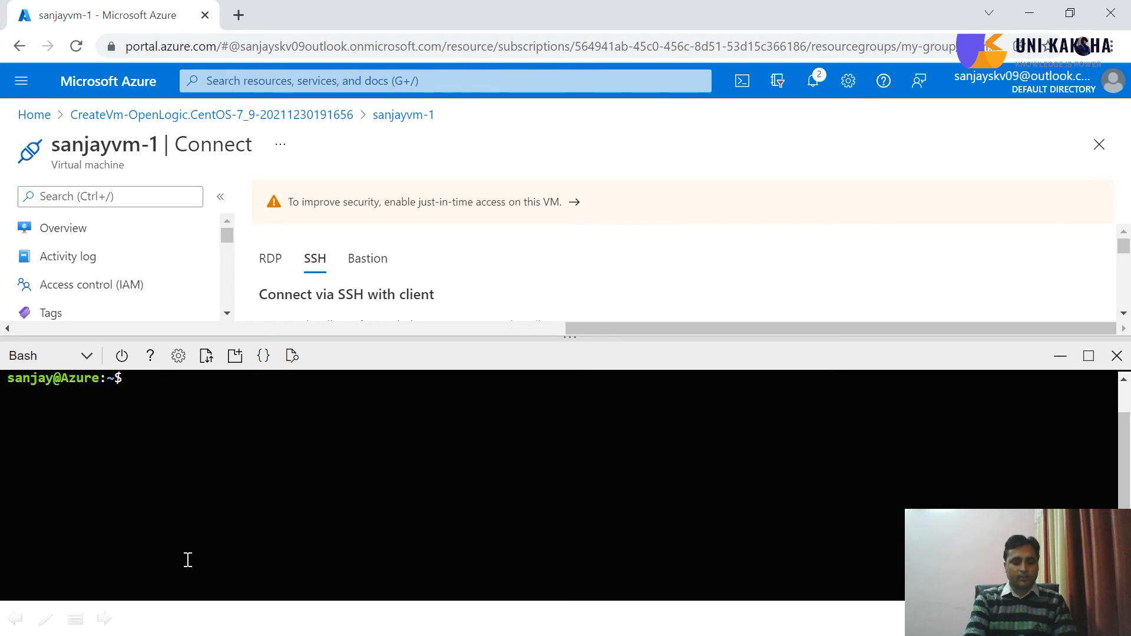
Run mkdir data, touch sanjay.txt and rm -rf in Cloud Shell
text(mkdir)
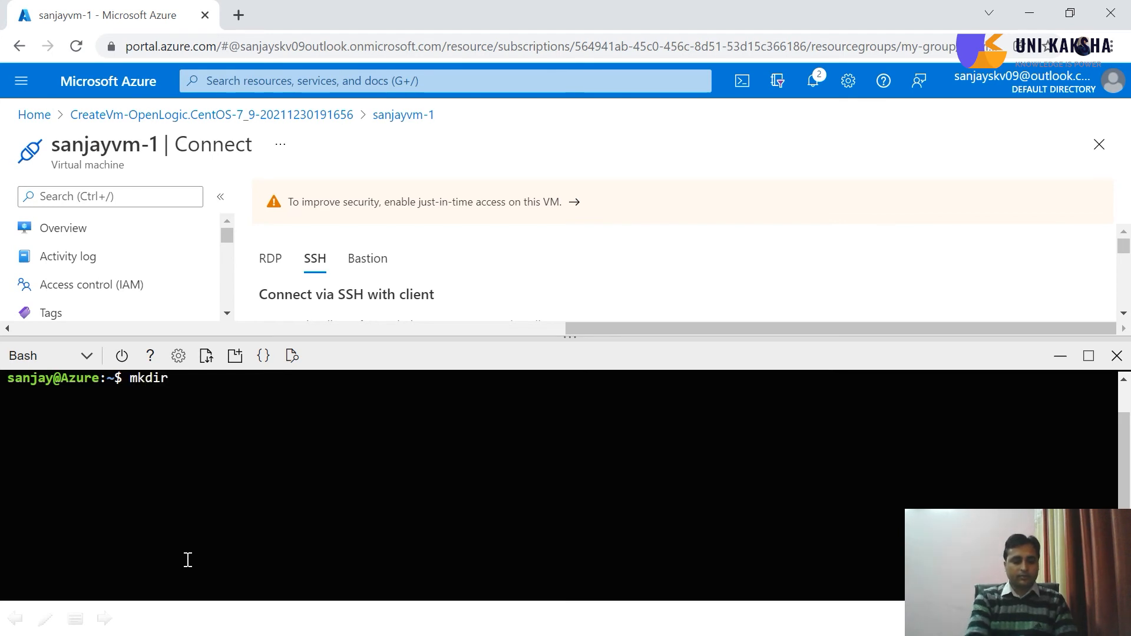
text(data)
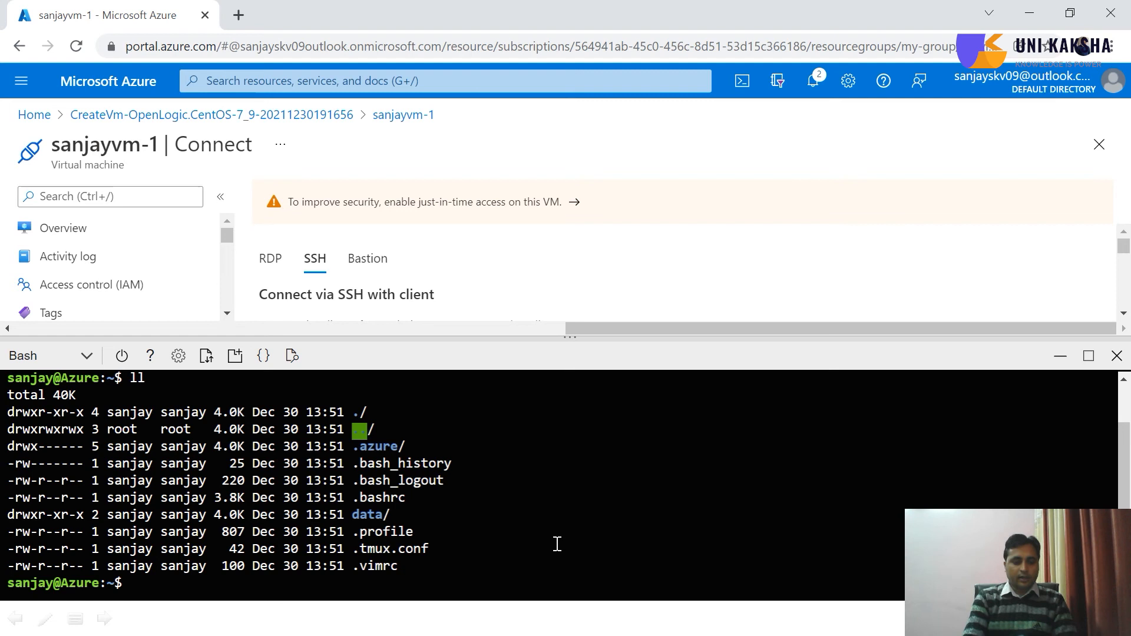
text(touch)
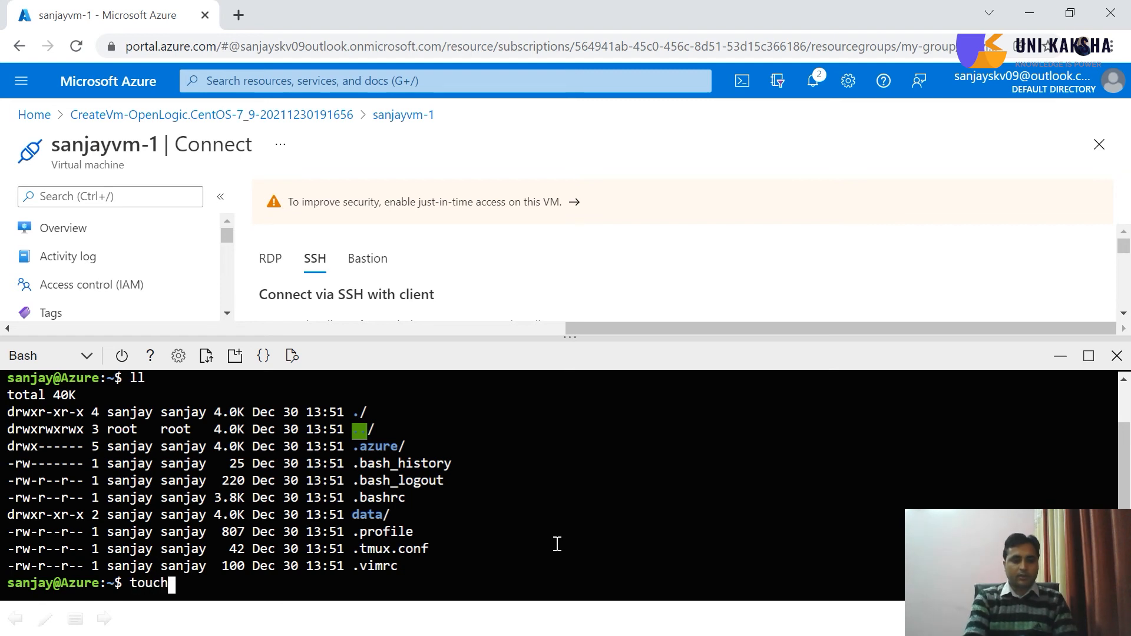
text(sanja)
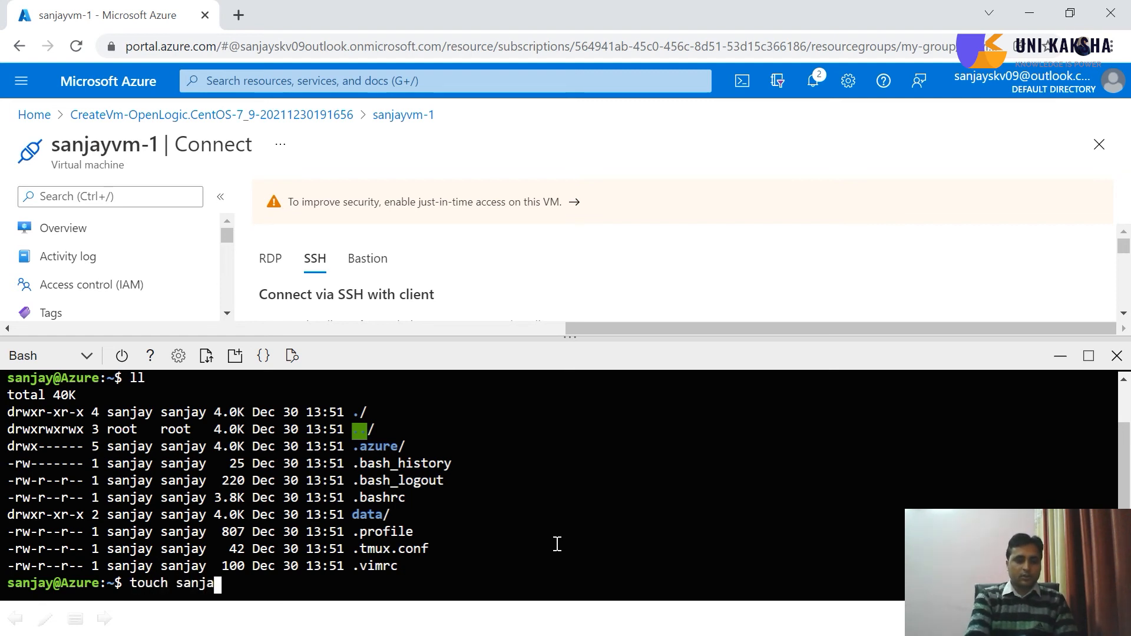
text(.txt)
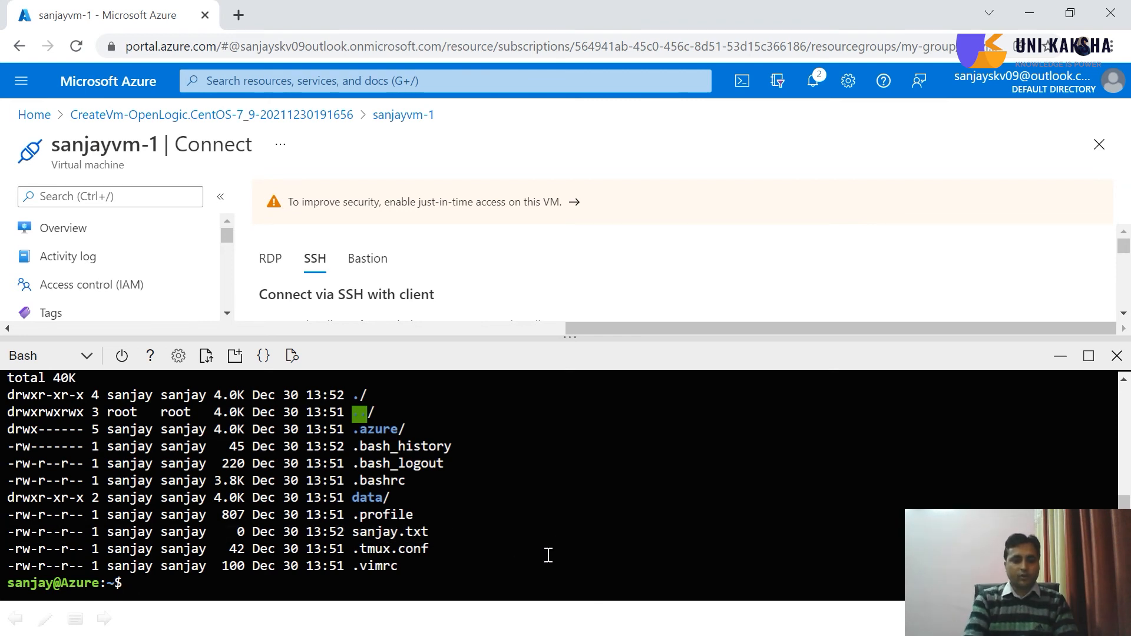
text(rm -rf s)
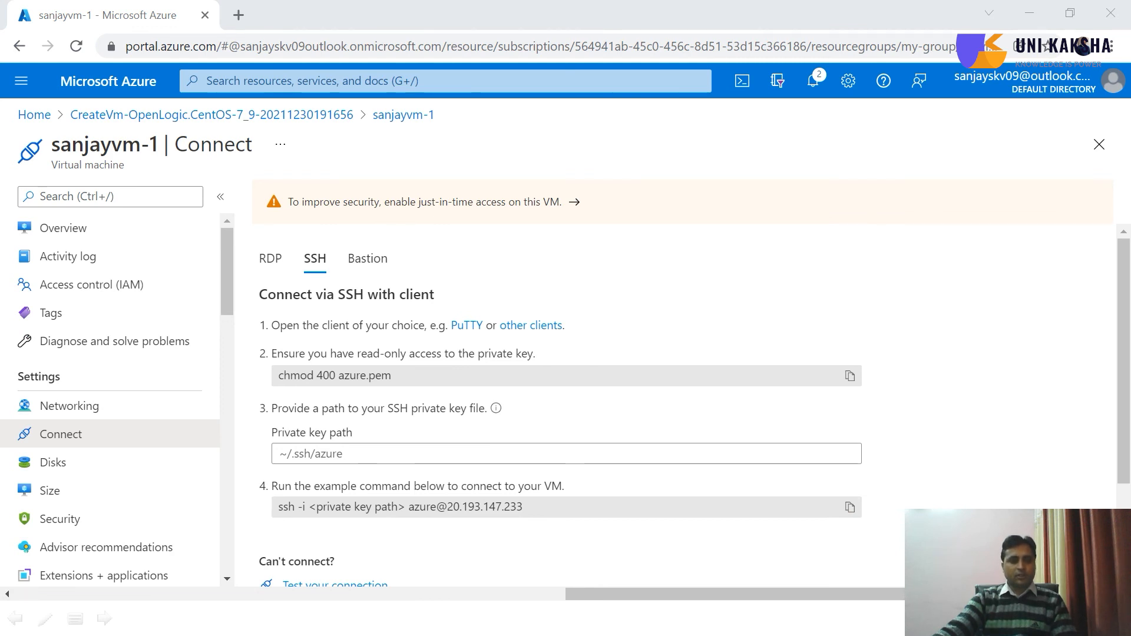
Launch Command Prompt as administrator from the Start menu by searching 'cmd'
click(20, 619)
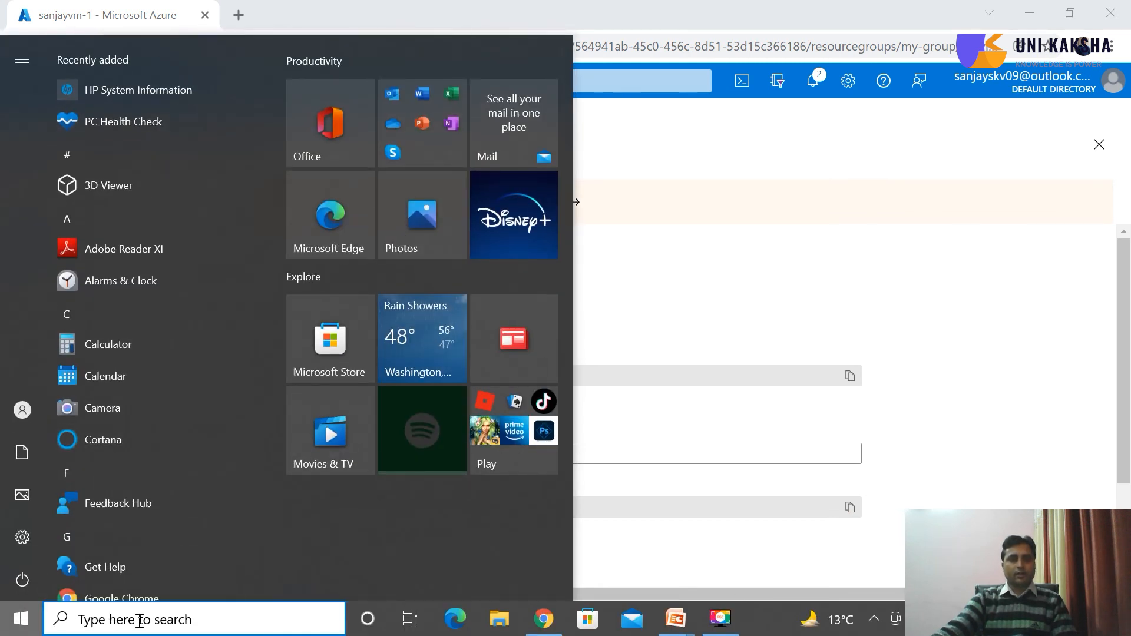
text(cmd)
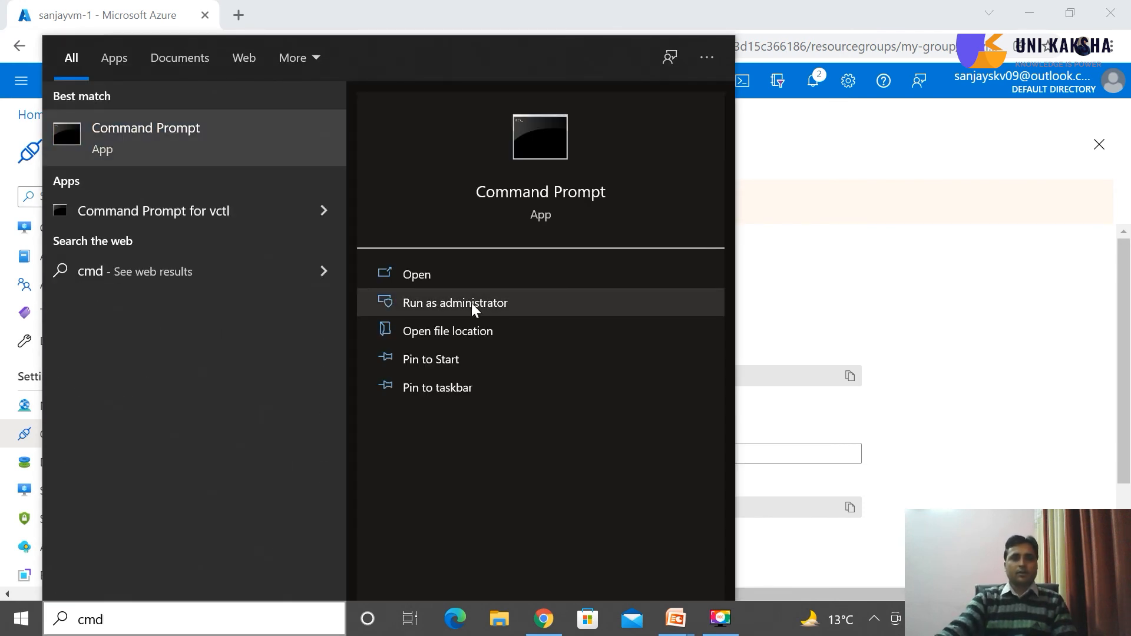
click(454, 303)
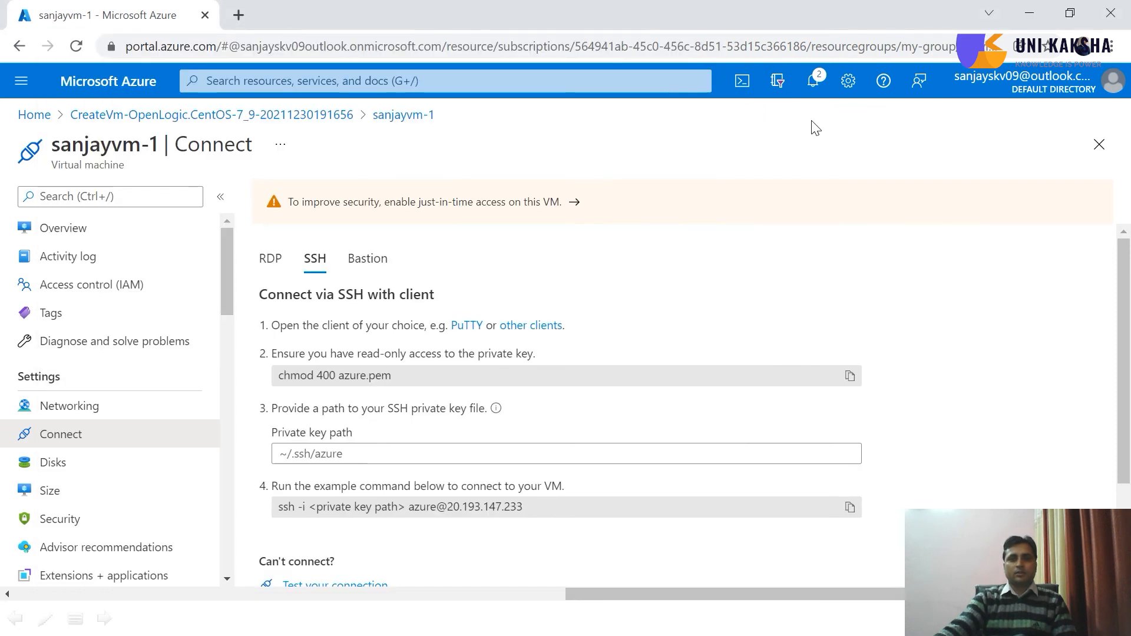
Bring the Command Prompt window forward and drag it low over the Azure page
click(20, 618)
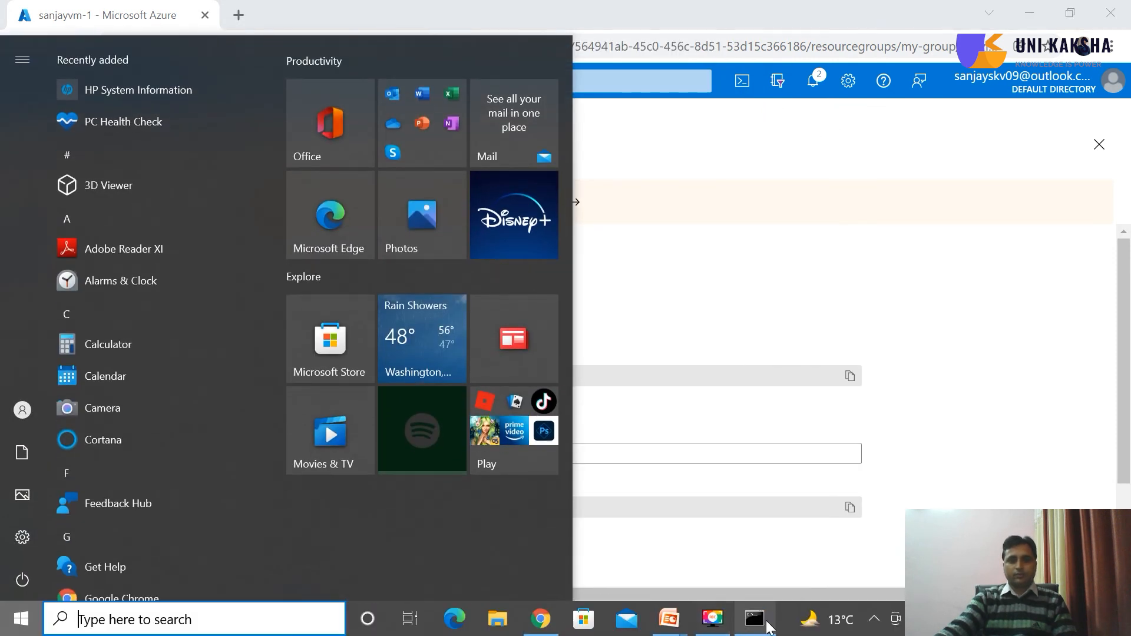
click(753, 618)
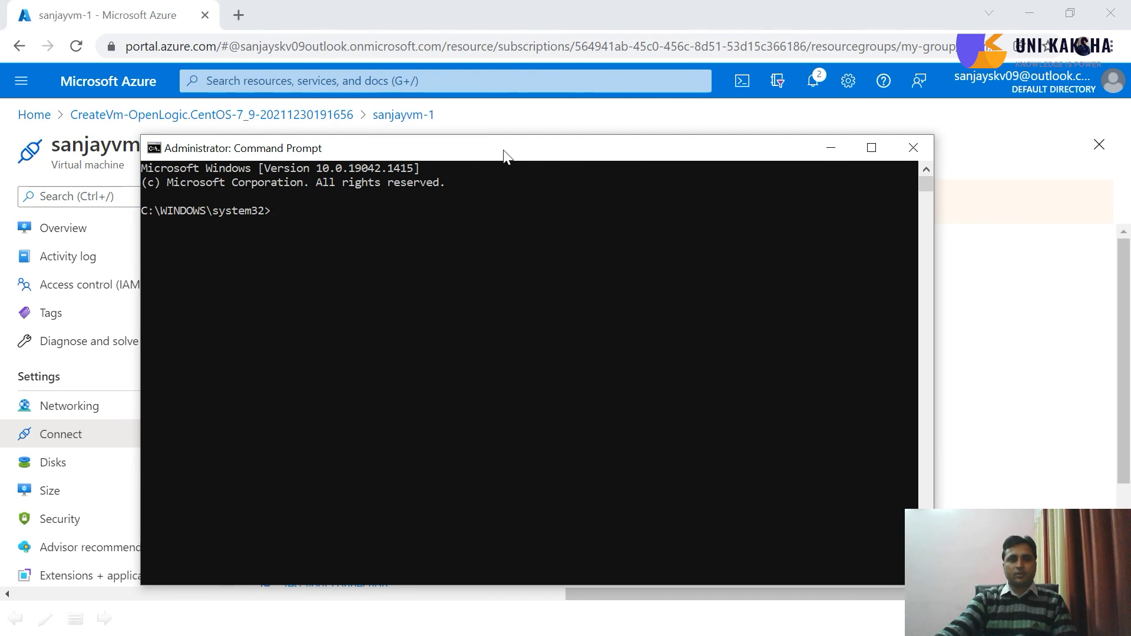
drag(505, 148, 595, 431)
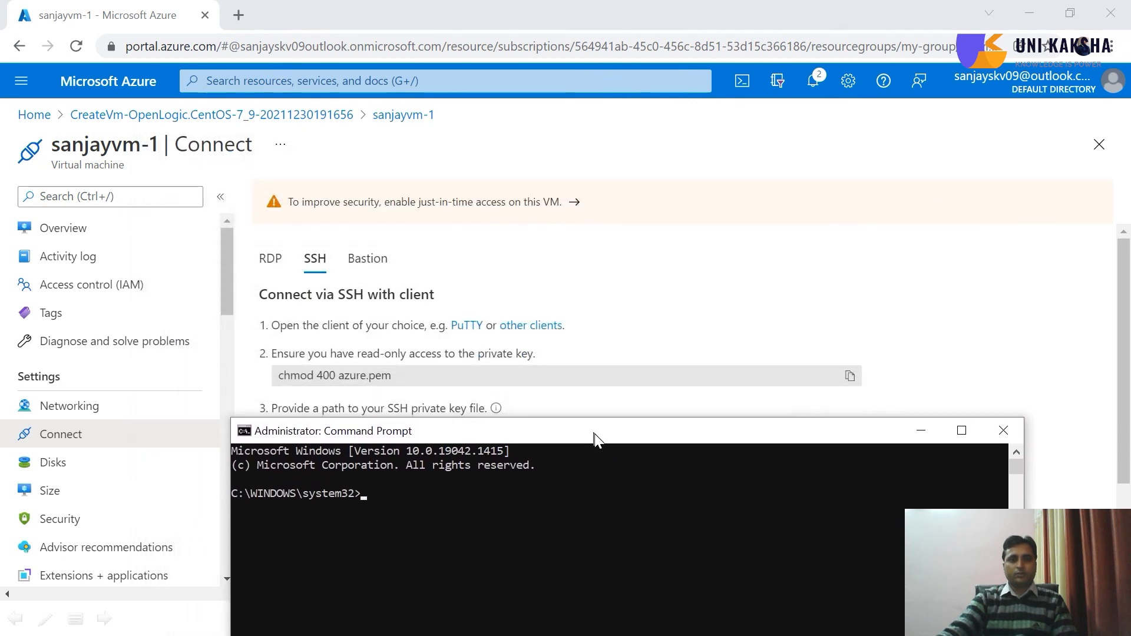
drag(597, 432, 631, 537)
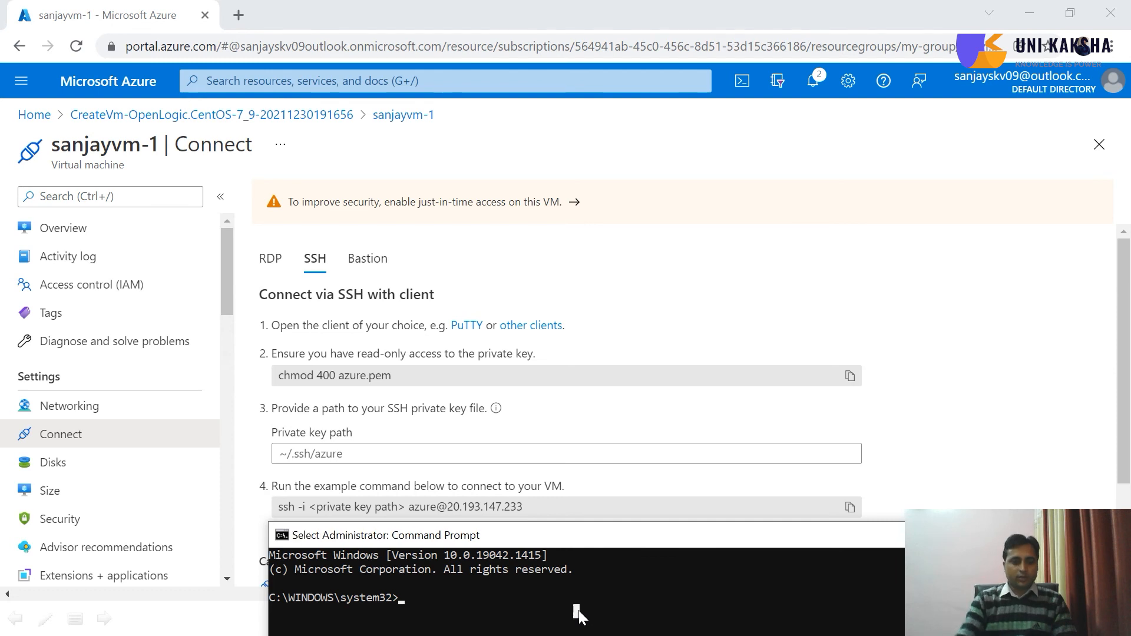
text(ssh a)
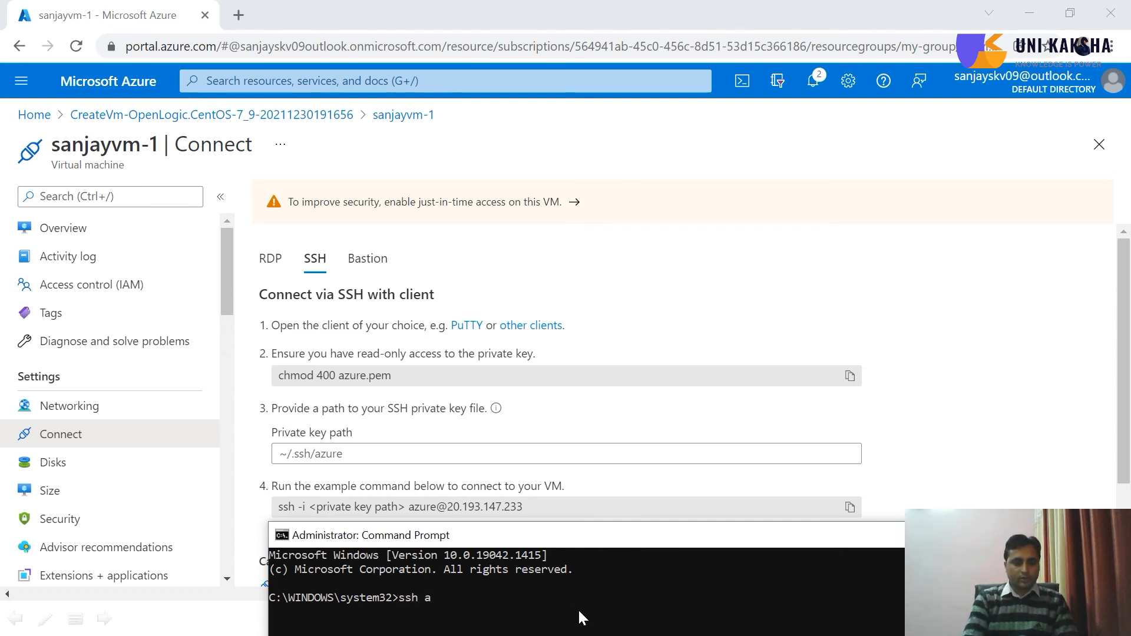
text(zure)
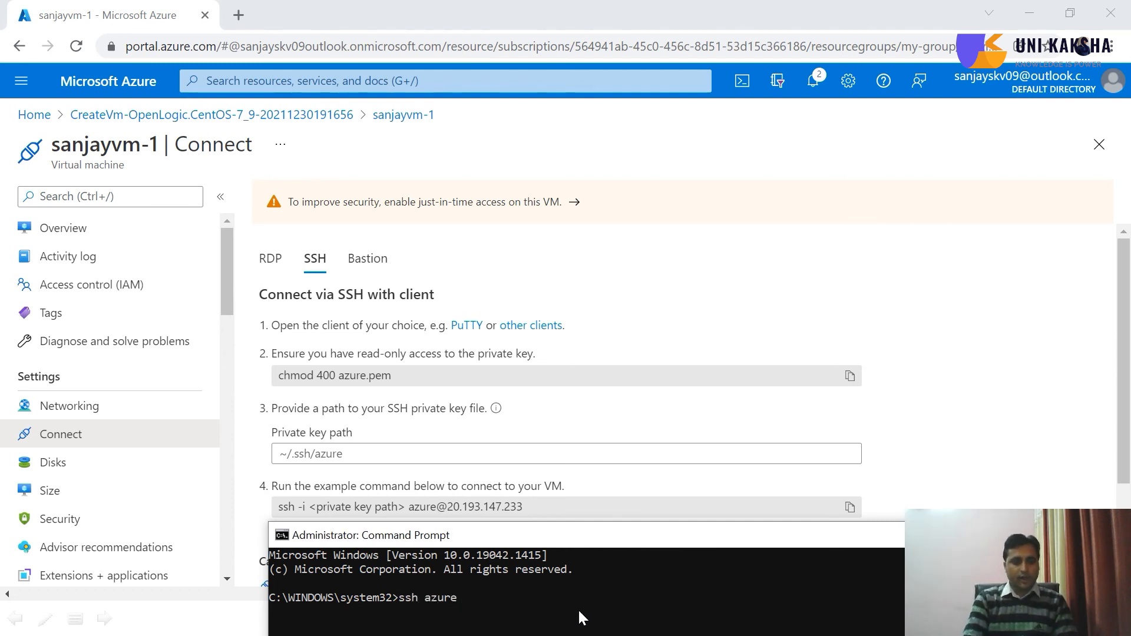
text(@20)
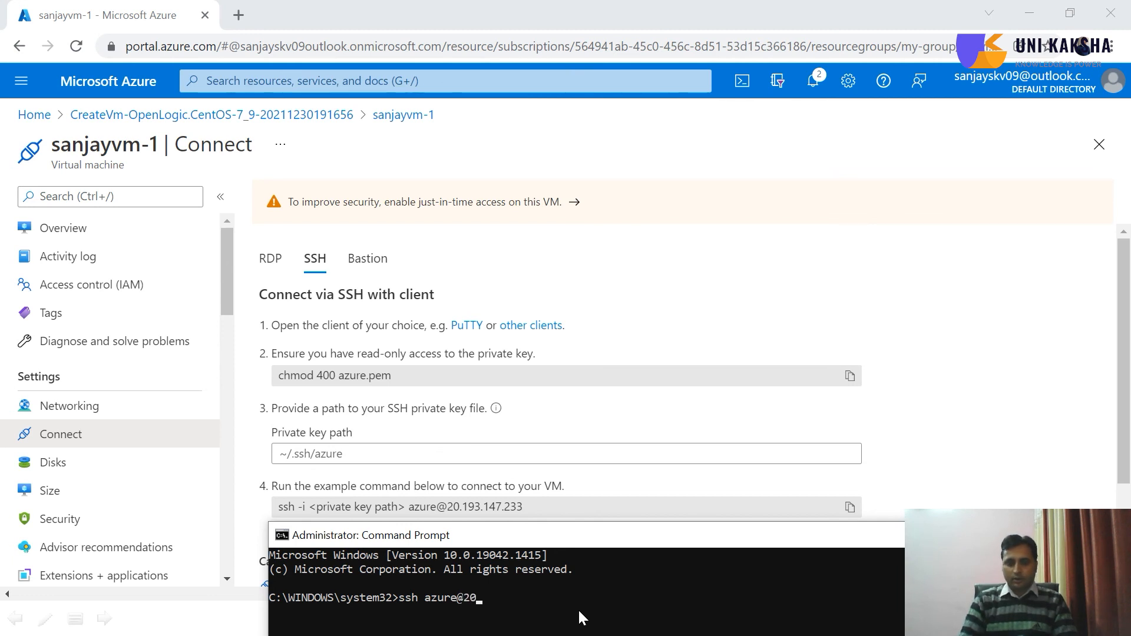
text(.193)
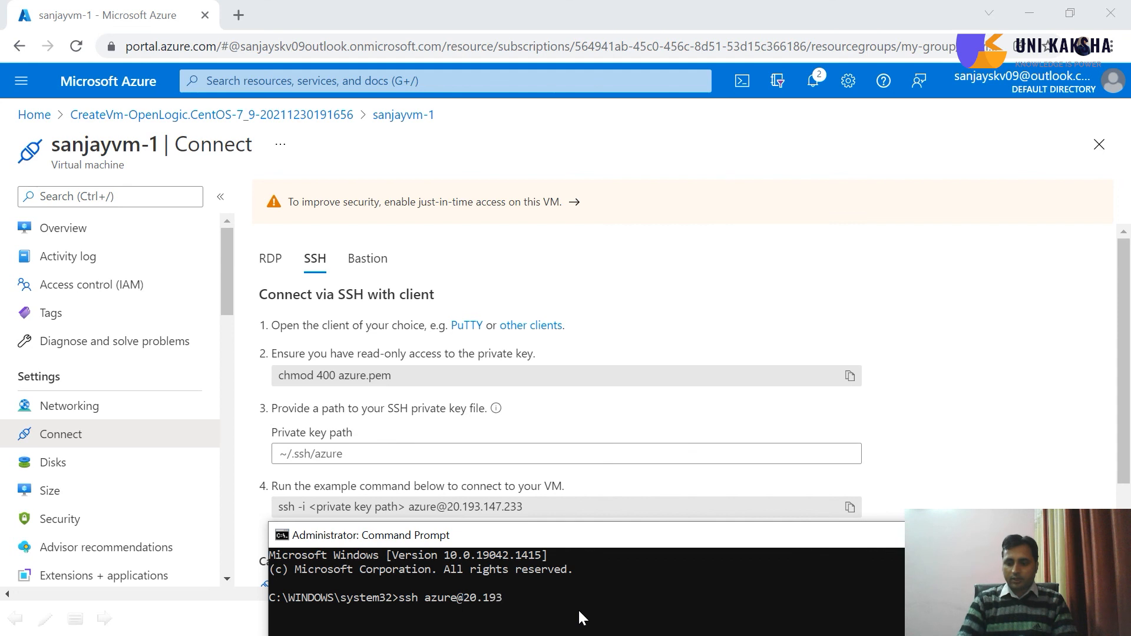
text(.)
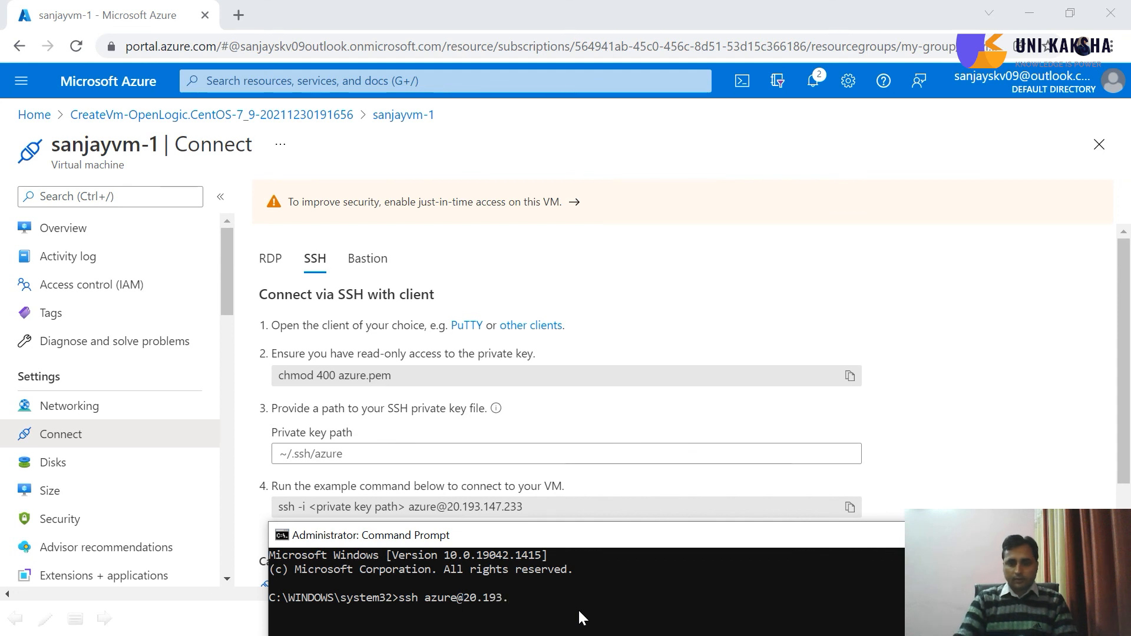
text(147)
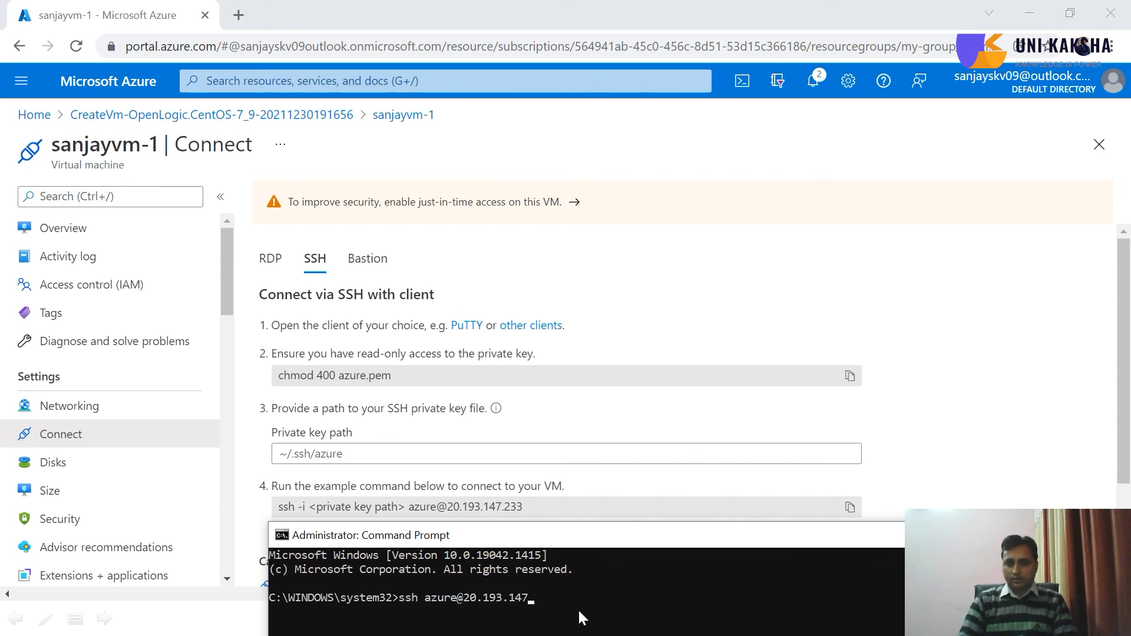
text(233)
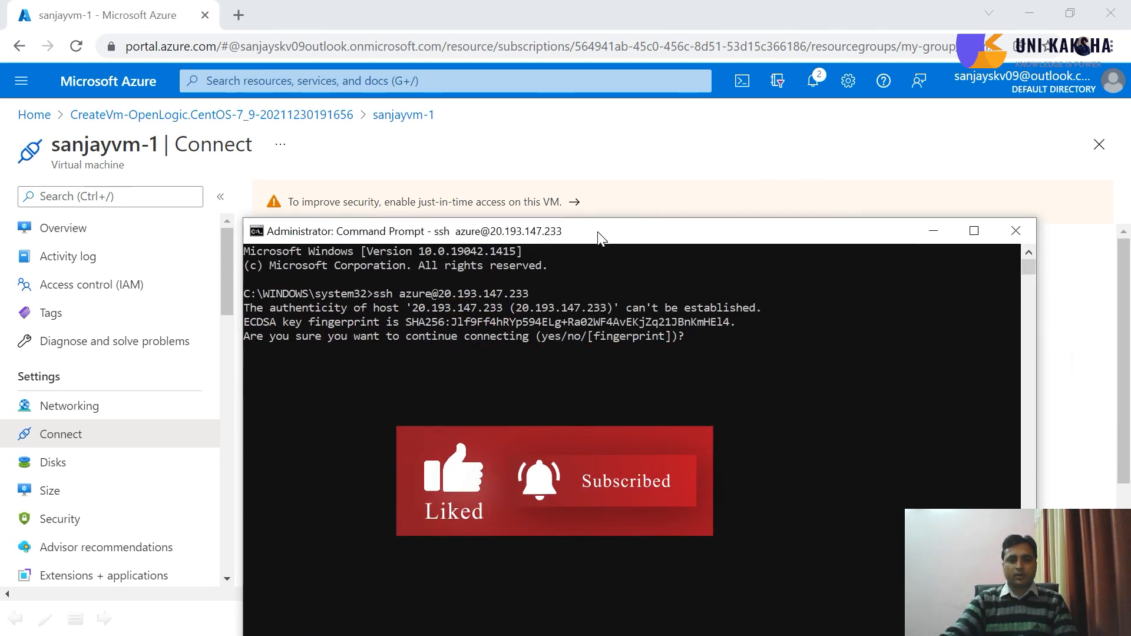
Accept the host key with 'yes', log in, become root via sudo su -, and list files with ll
text(yes)
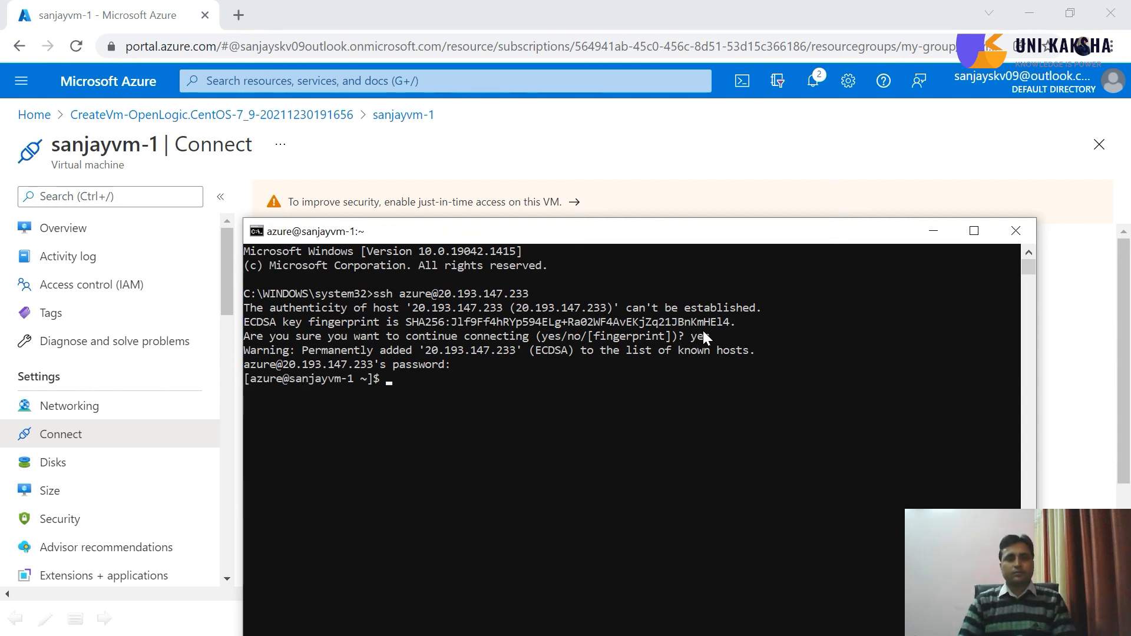
text(sudo)
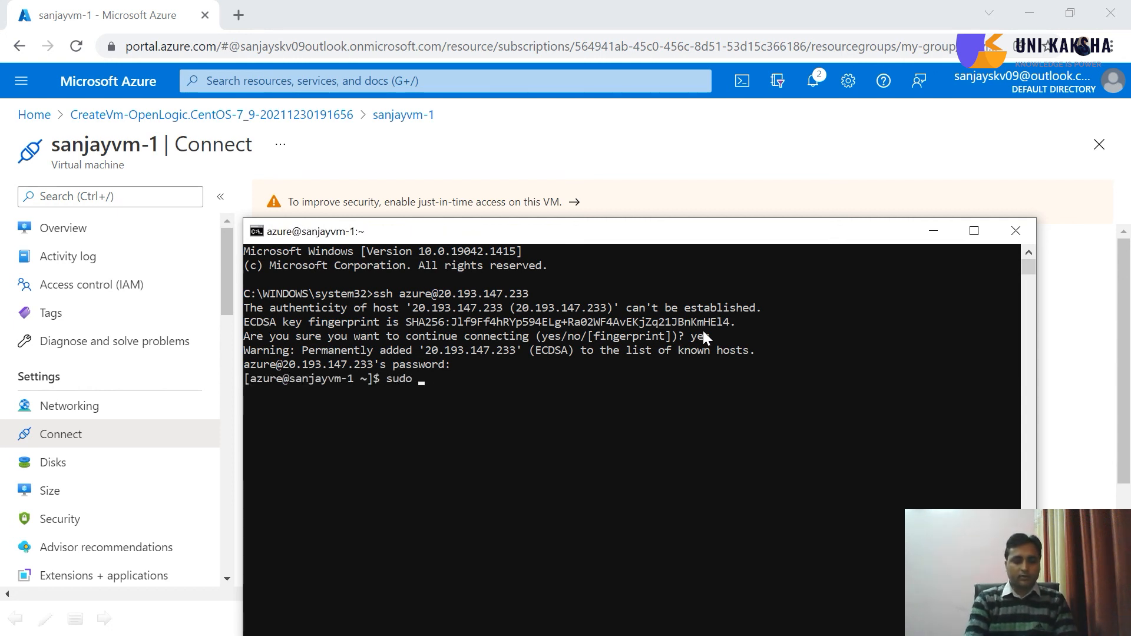
text(su -)
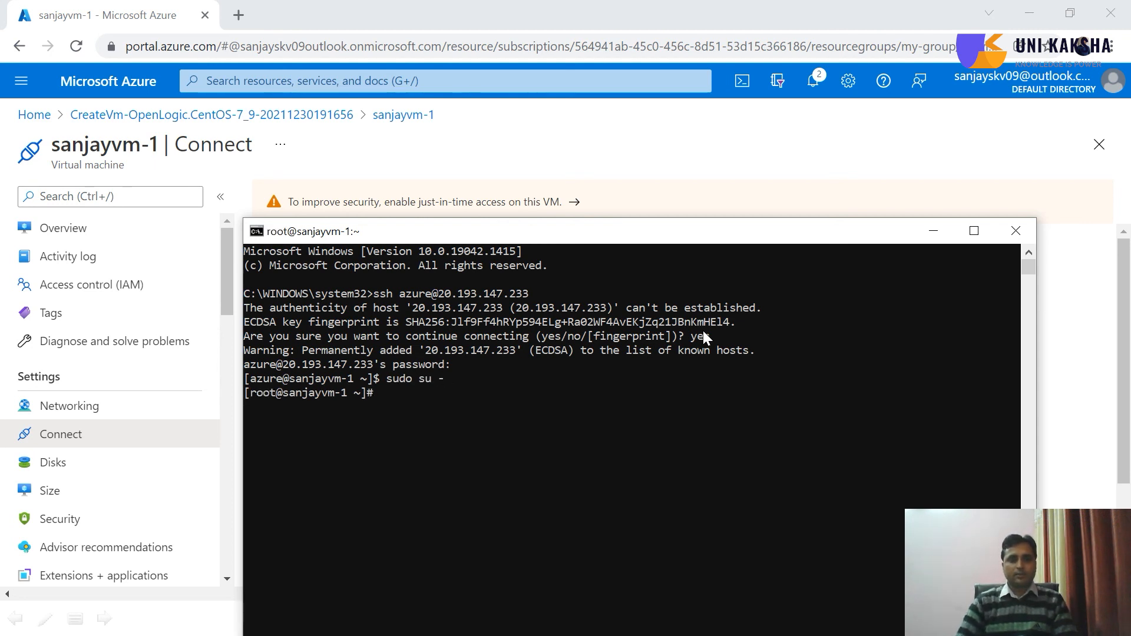
text(ll)
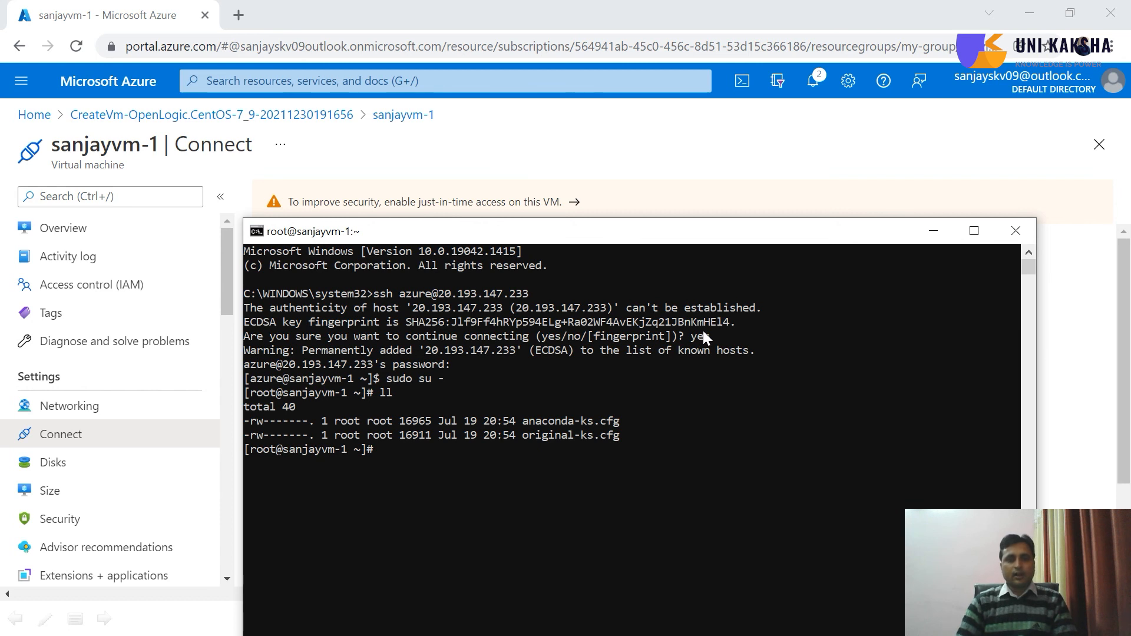